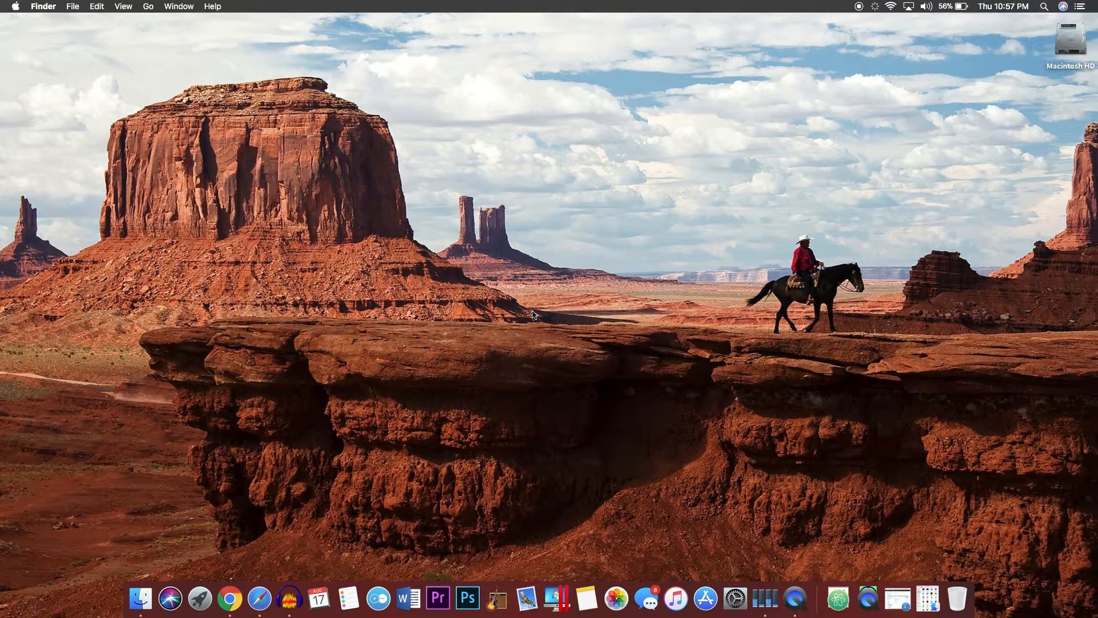
mouse_move(712, 520)
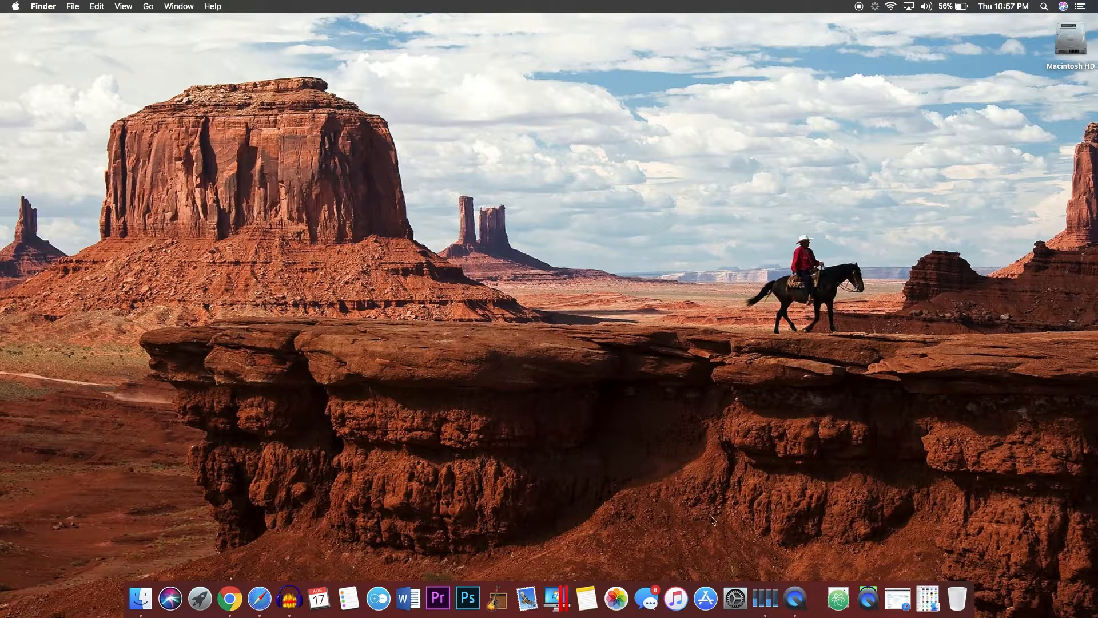
Download the STBitBarApp repository as a ZIP through Clone or download and save it to the desktop
click(262, 598)
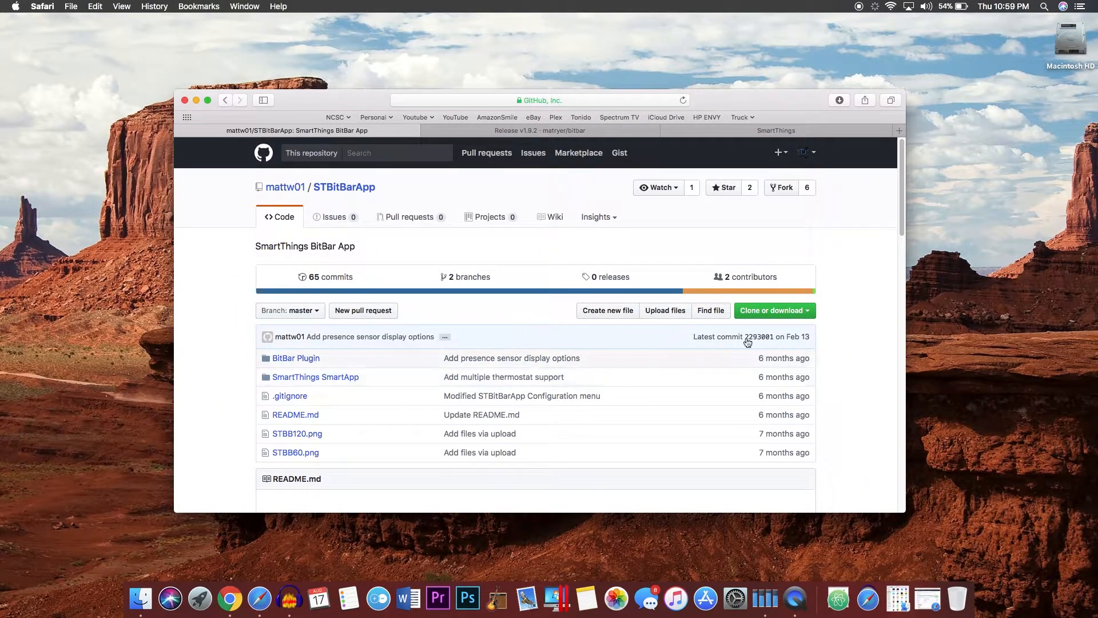
click(771, 310)
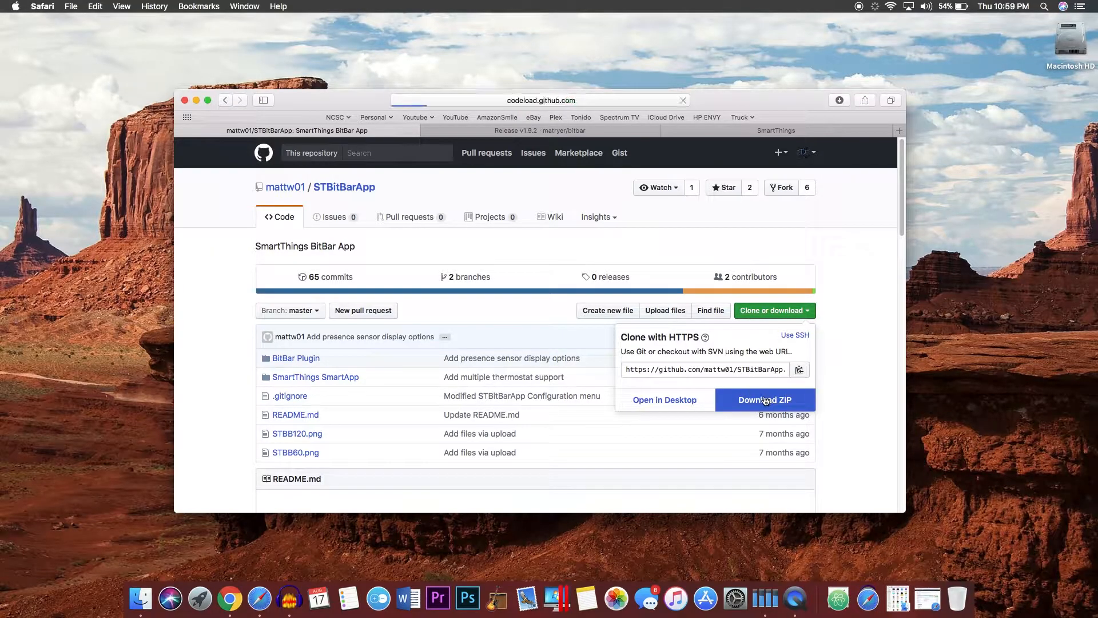
click(764, 399)
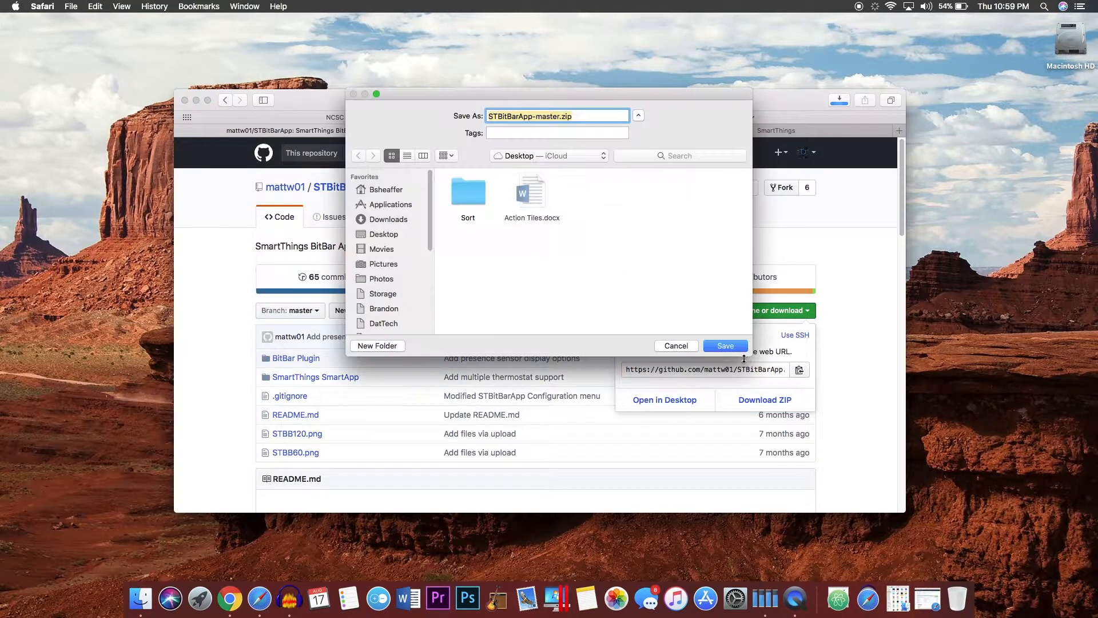
click(726, 345)
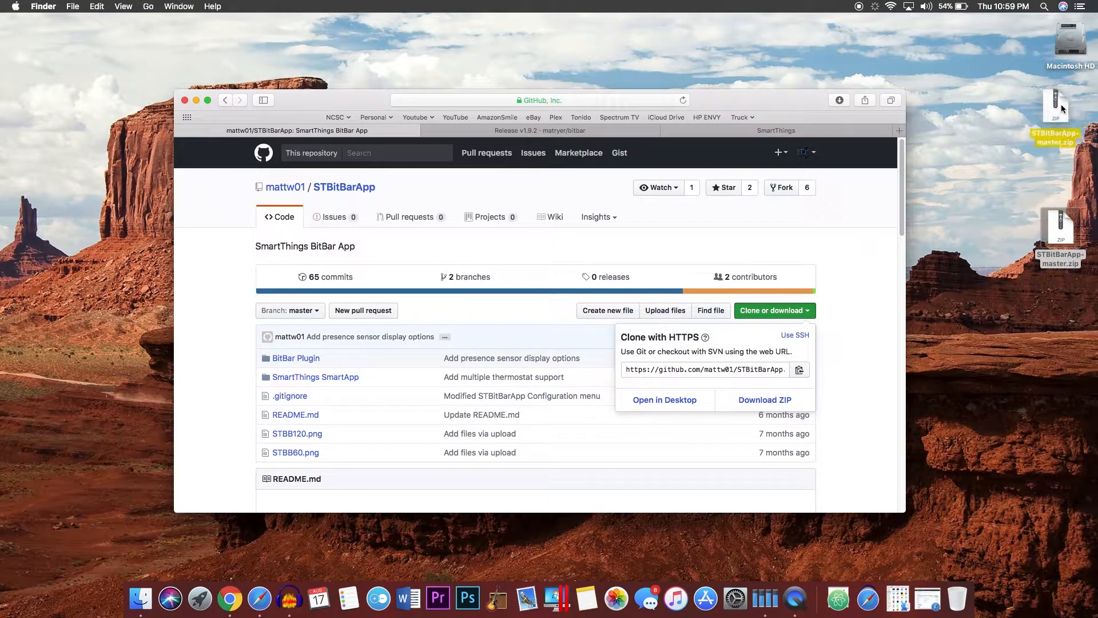
Download BitBar-v1.9.2.zip from the matryer/bitbar releases page
click(535, 131)
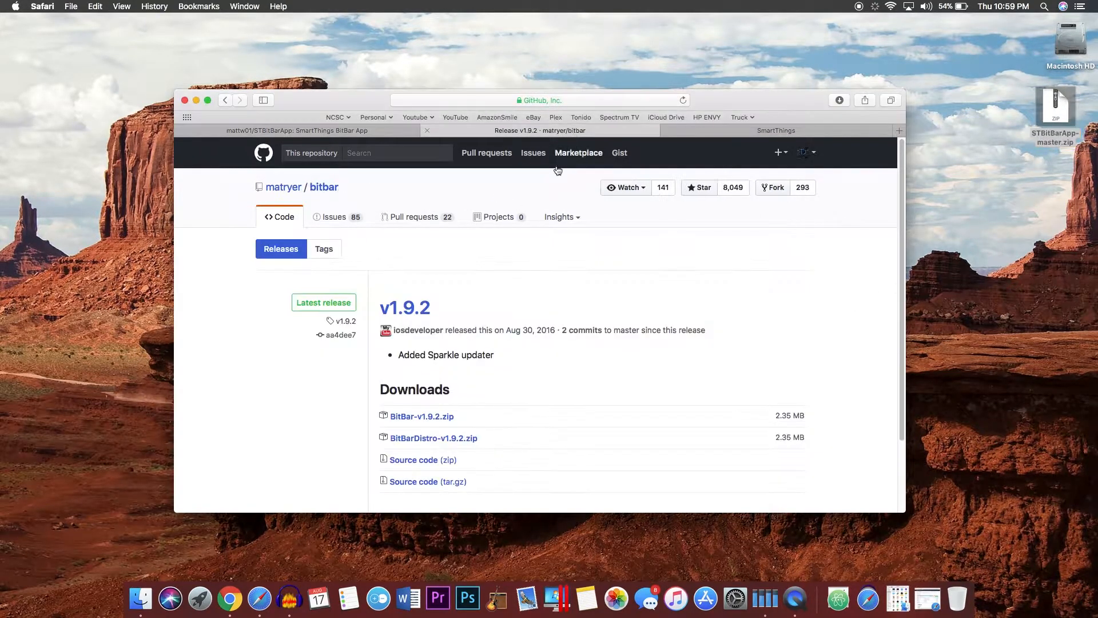
mouse_move(450, 410)
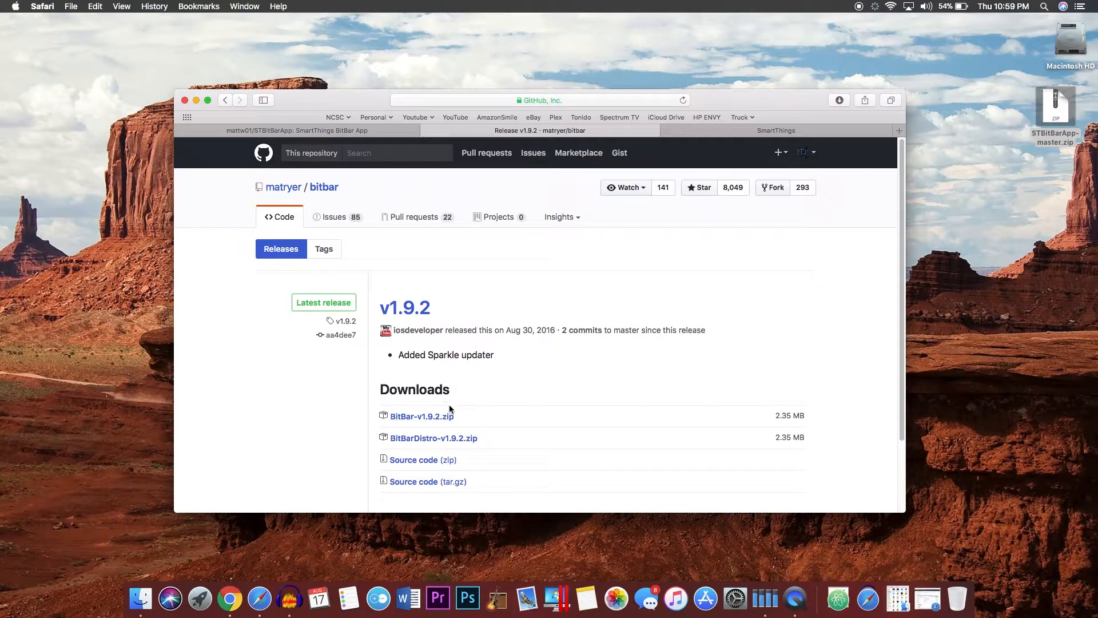
mouse_move(422, 416)
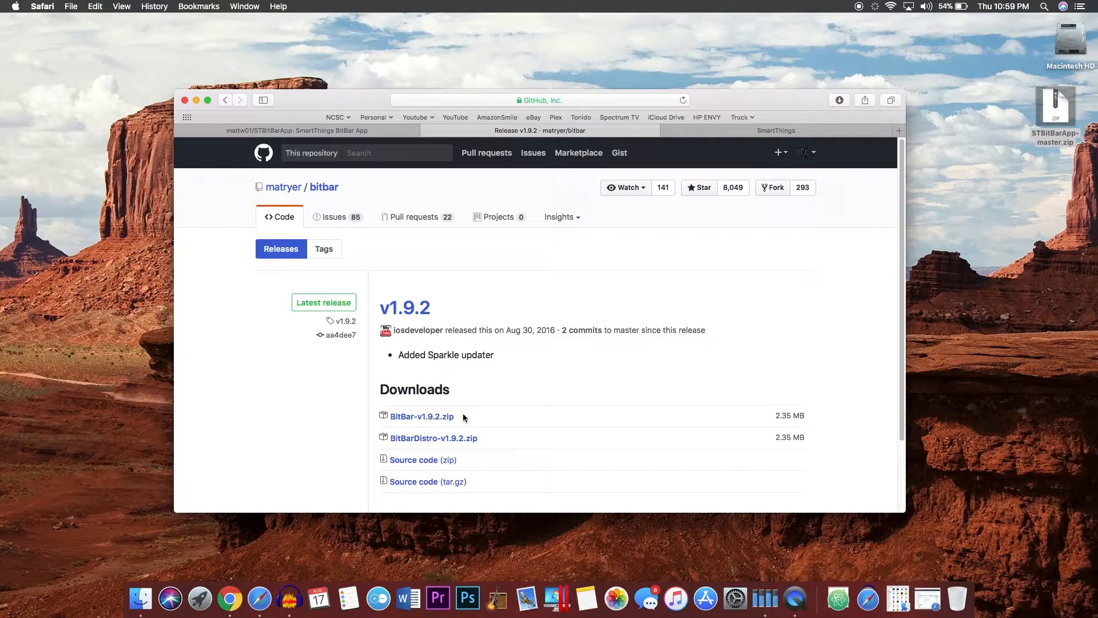
mouse_move(421, 416)
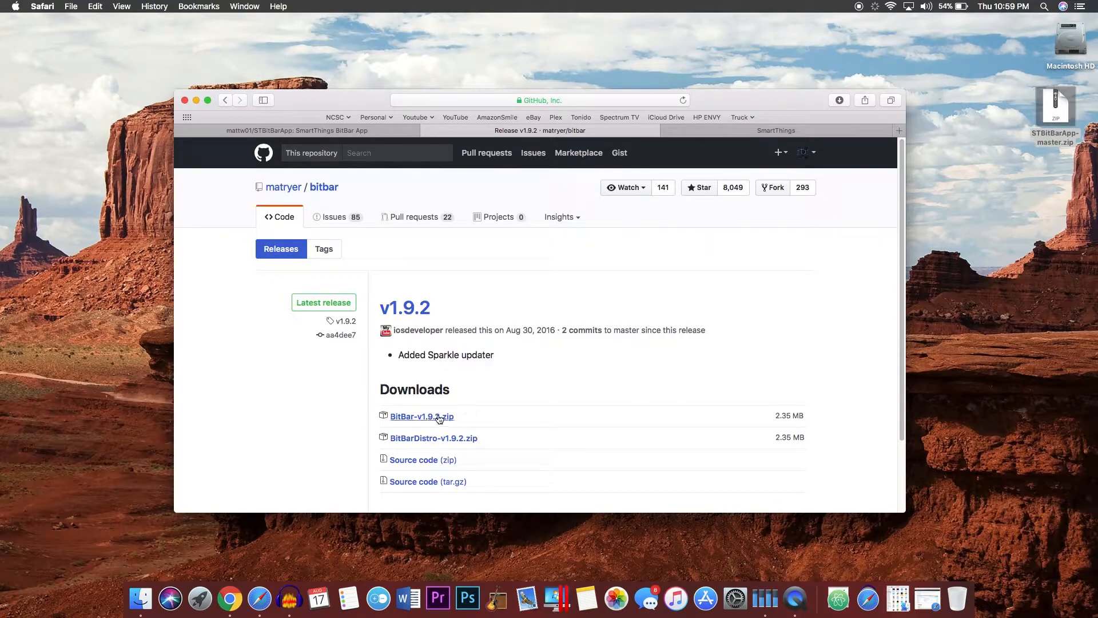
click(421, 416)
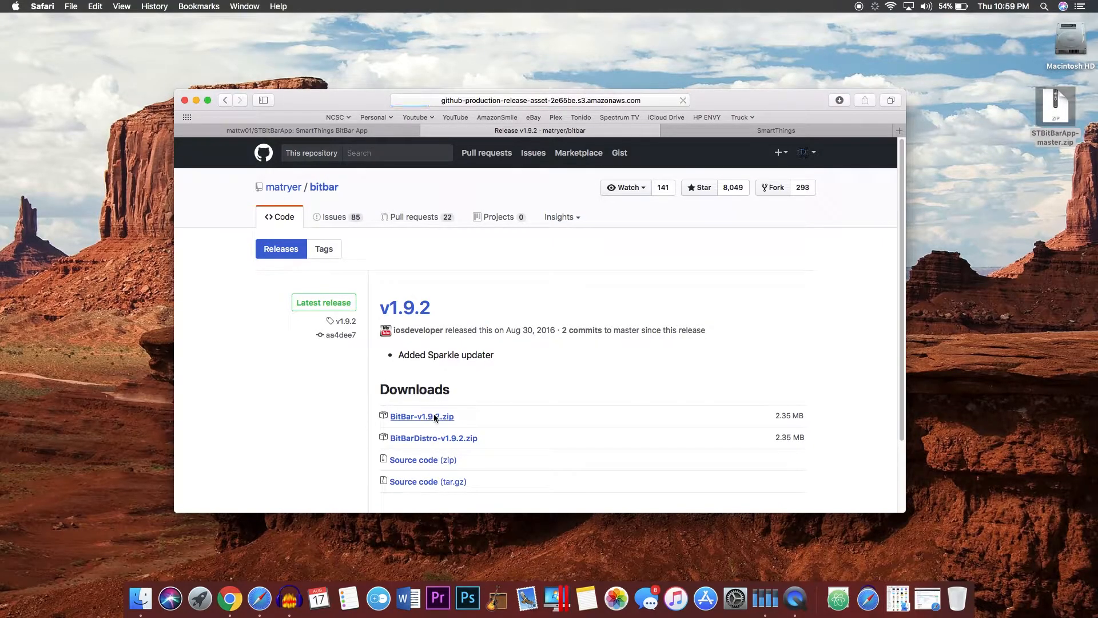
click(421, 416)
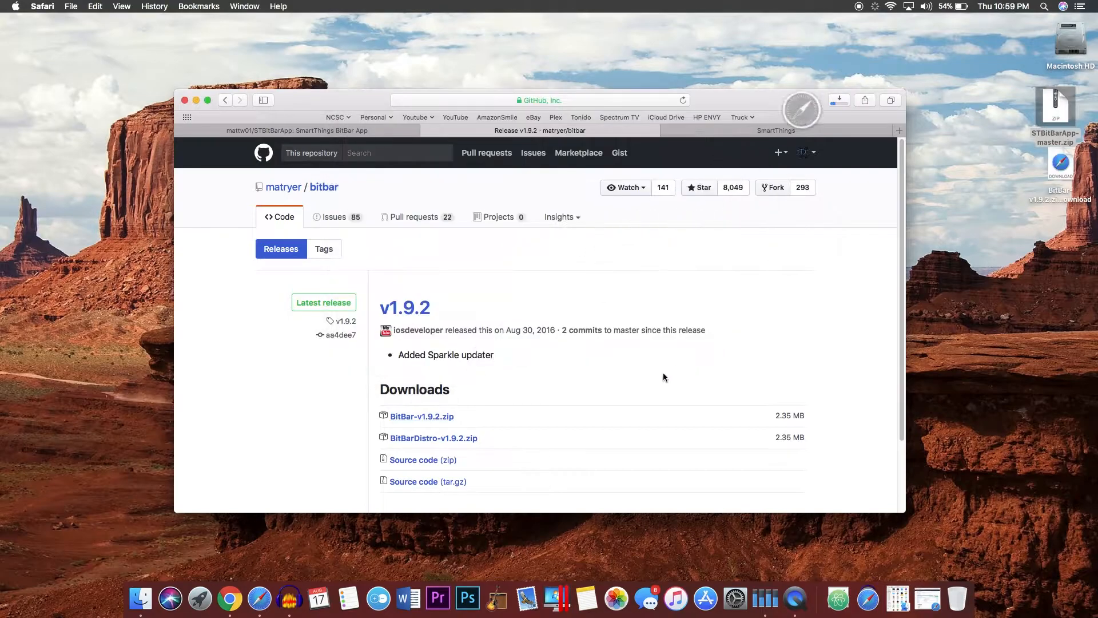
click(421, 416)
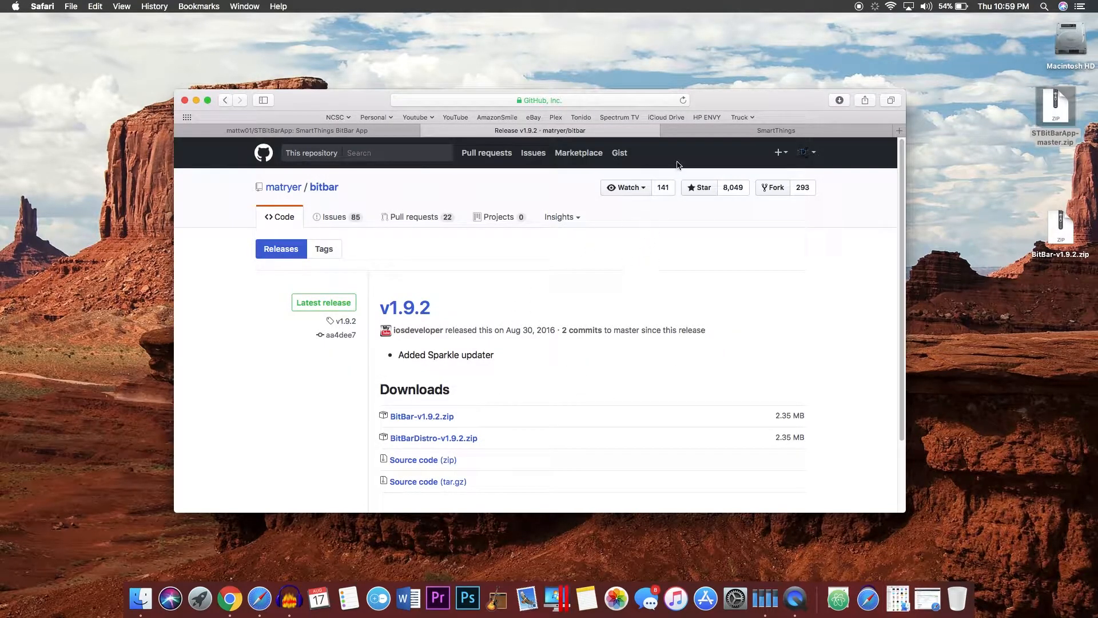
Sign in to the SmartThings developer IDE
click(776, 130)
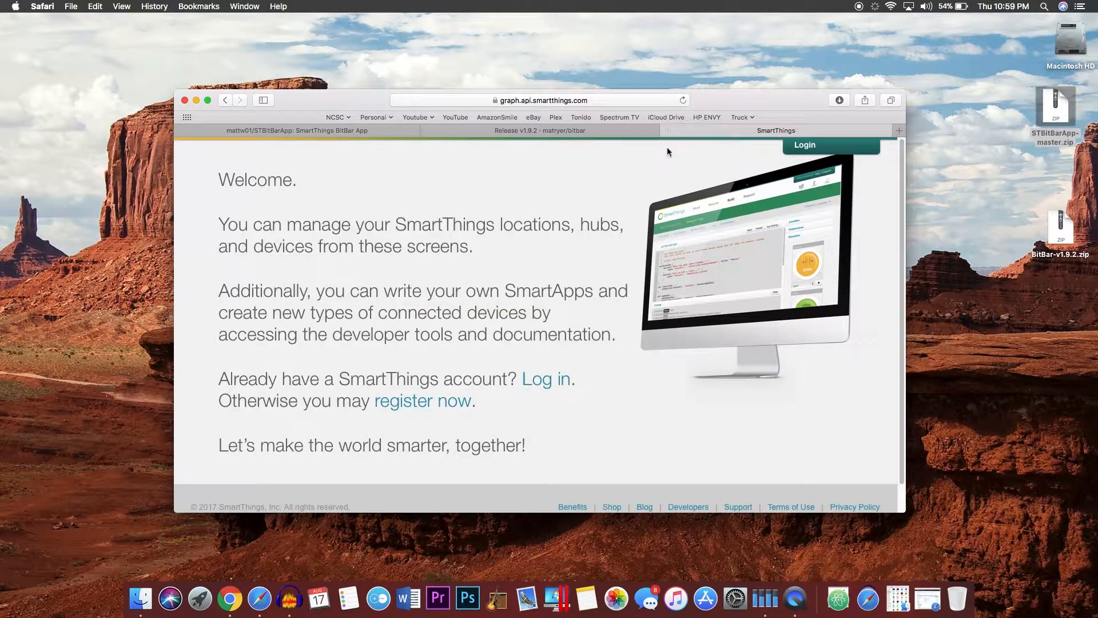
mouse_move(528, 109)
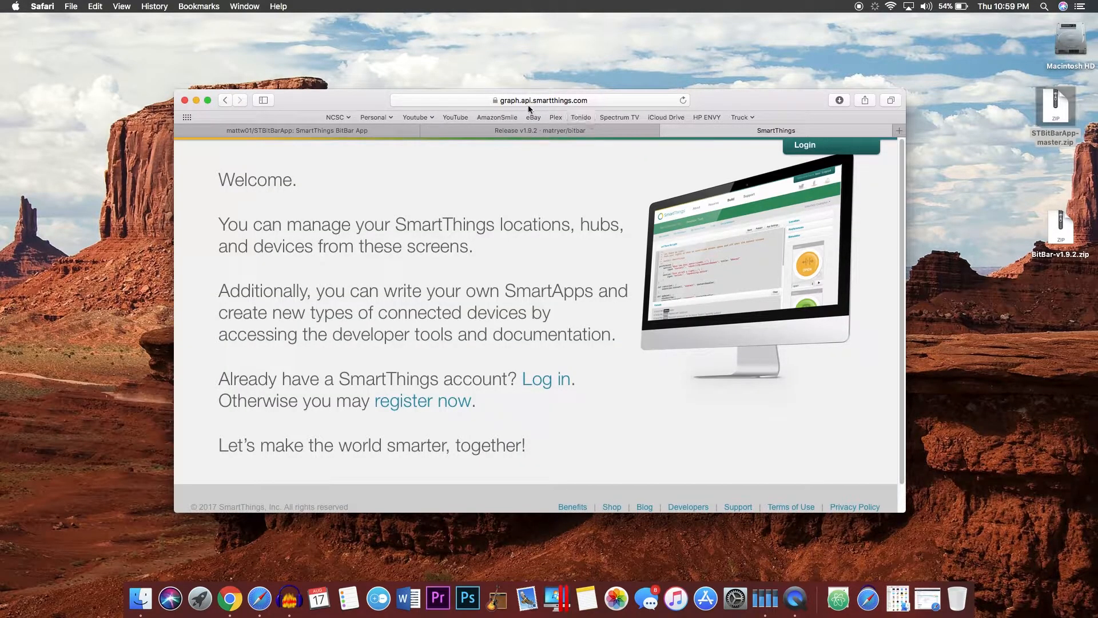
mouse_move(477, 184)
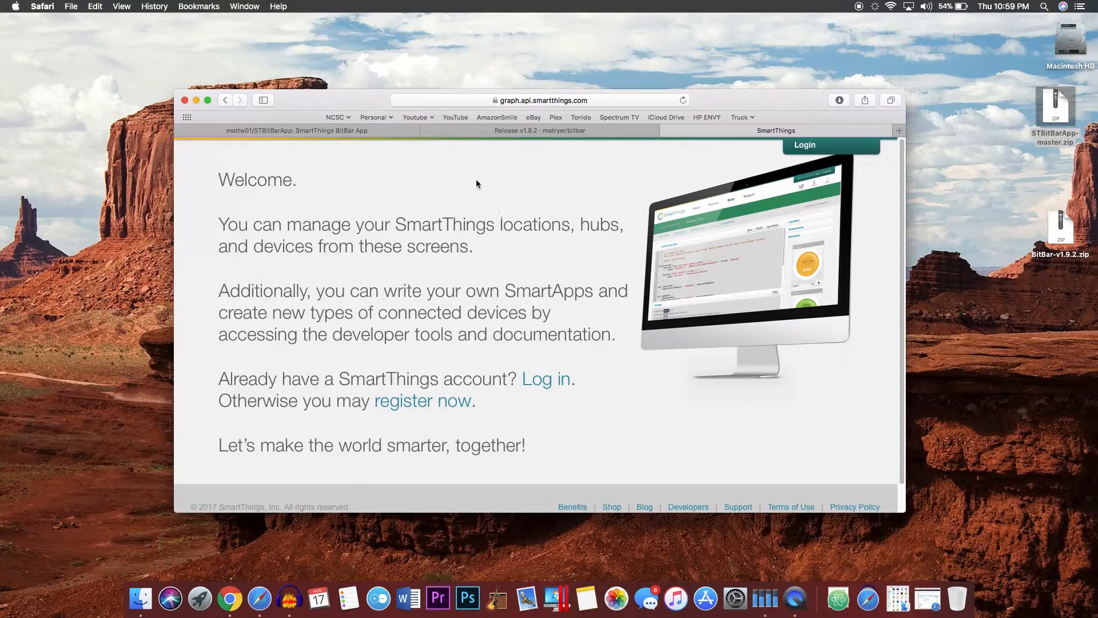
mouse_move(545, 379)
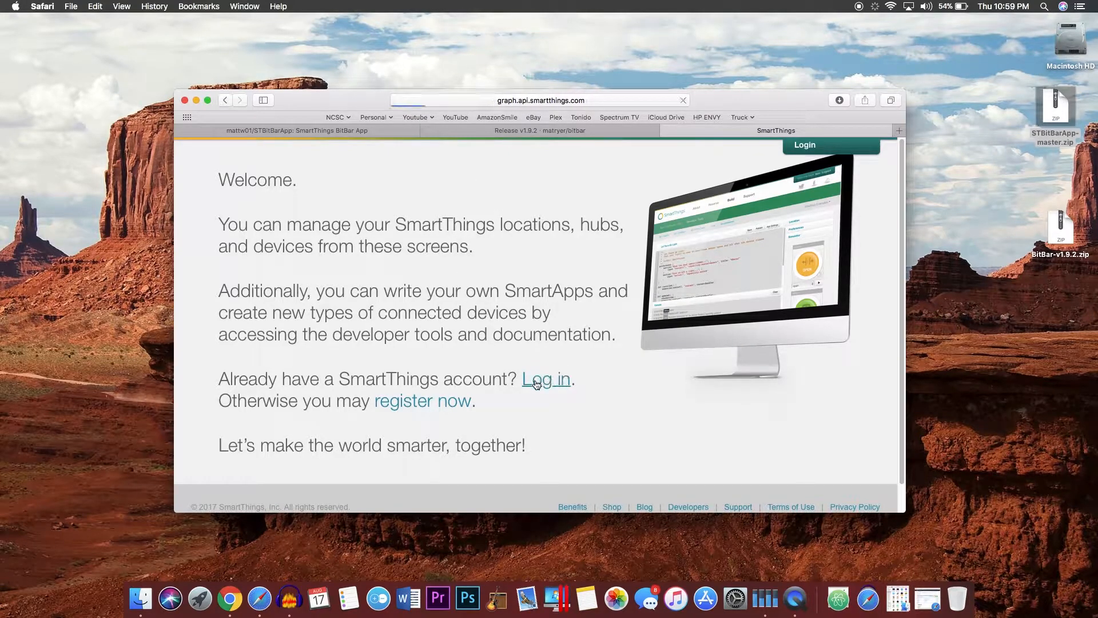
click(545, 378)
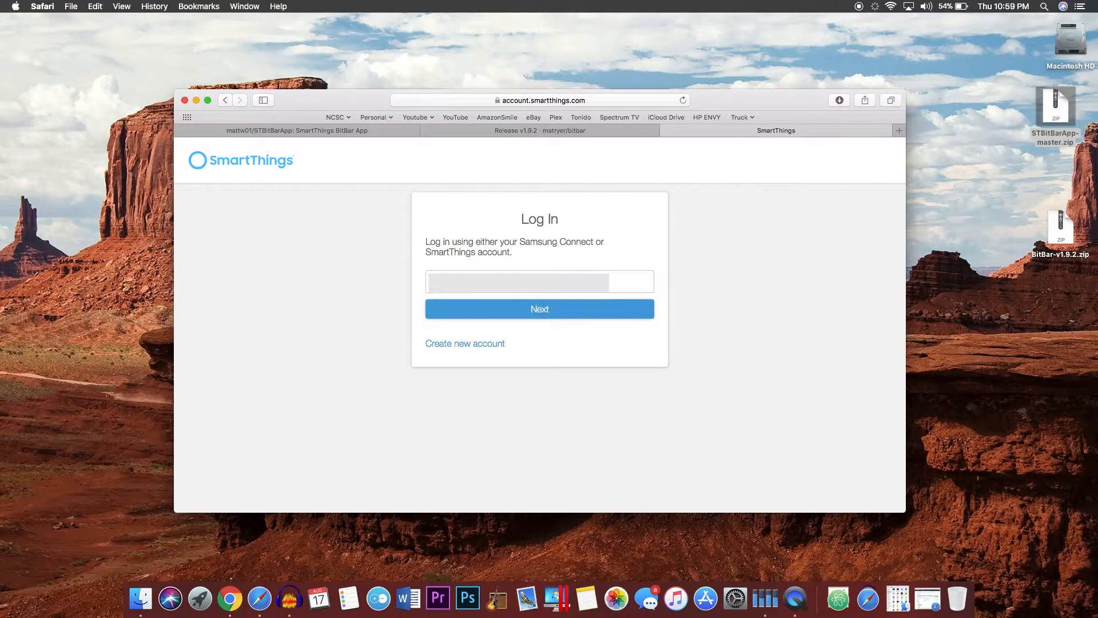
click(540, 309)
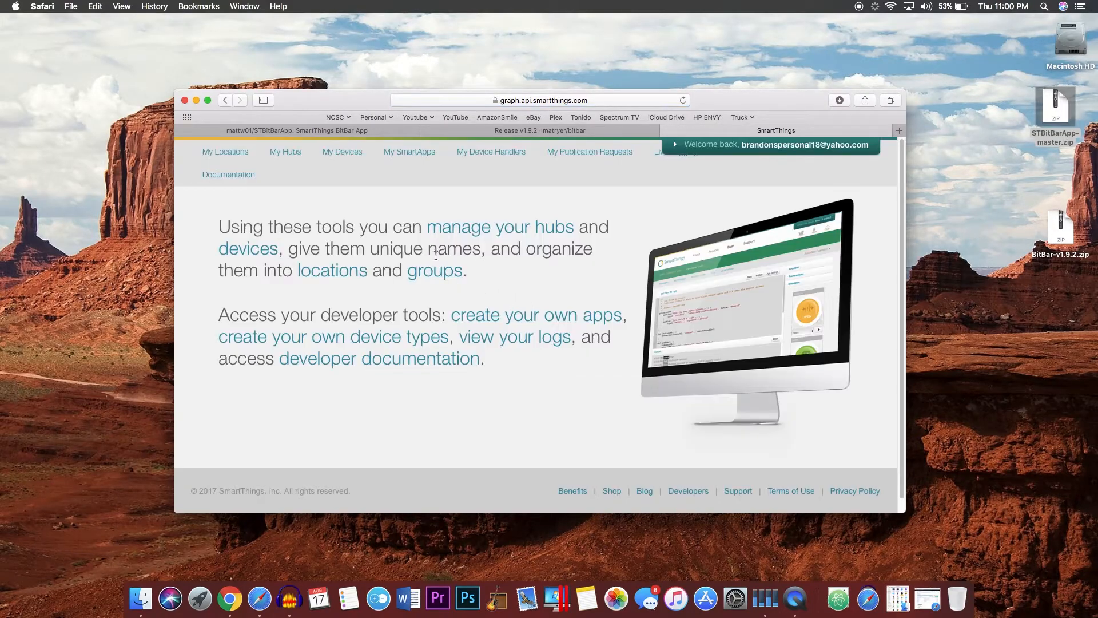
mouse_move(254, 153)
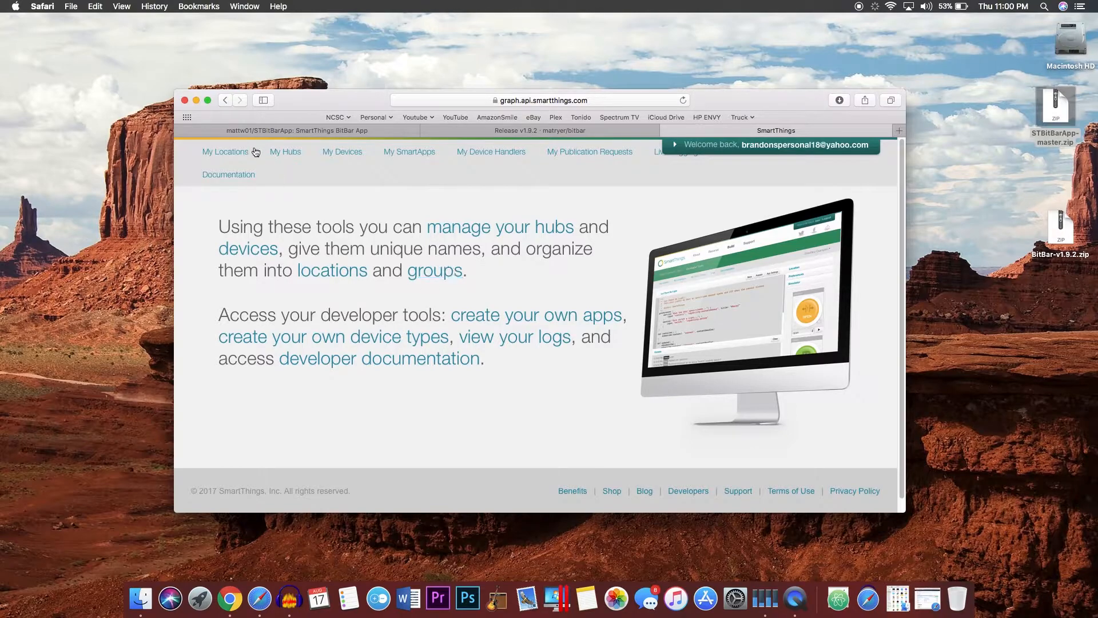
Go to My Locations > Home and start a New SmartApp from code
click(224, 151)
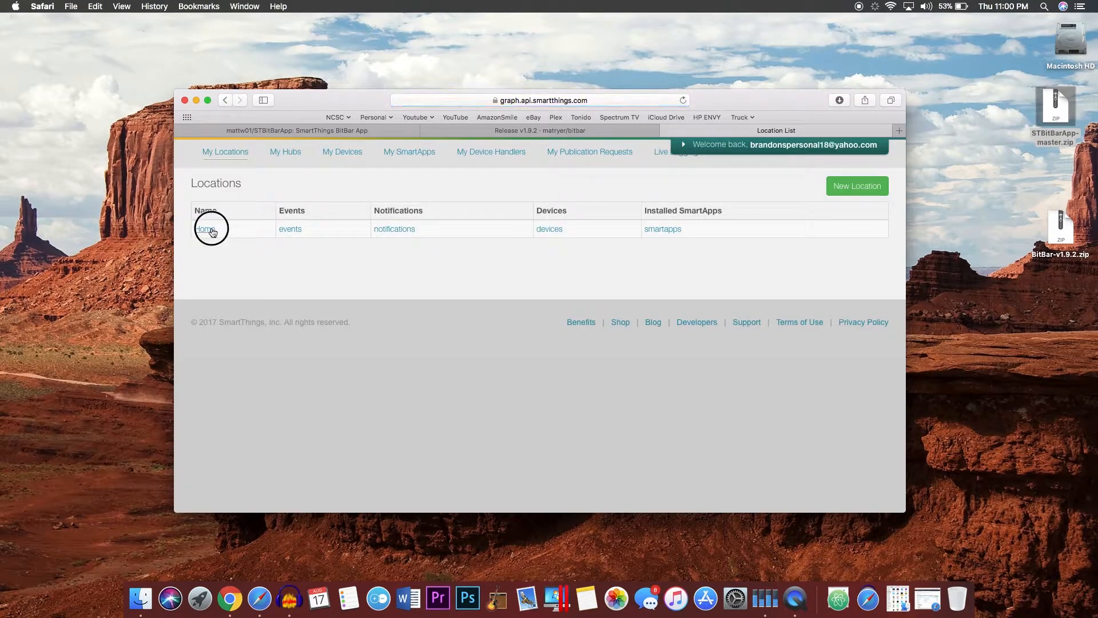
click(204, 229)
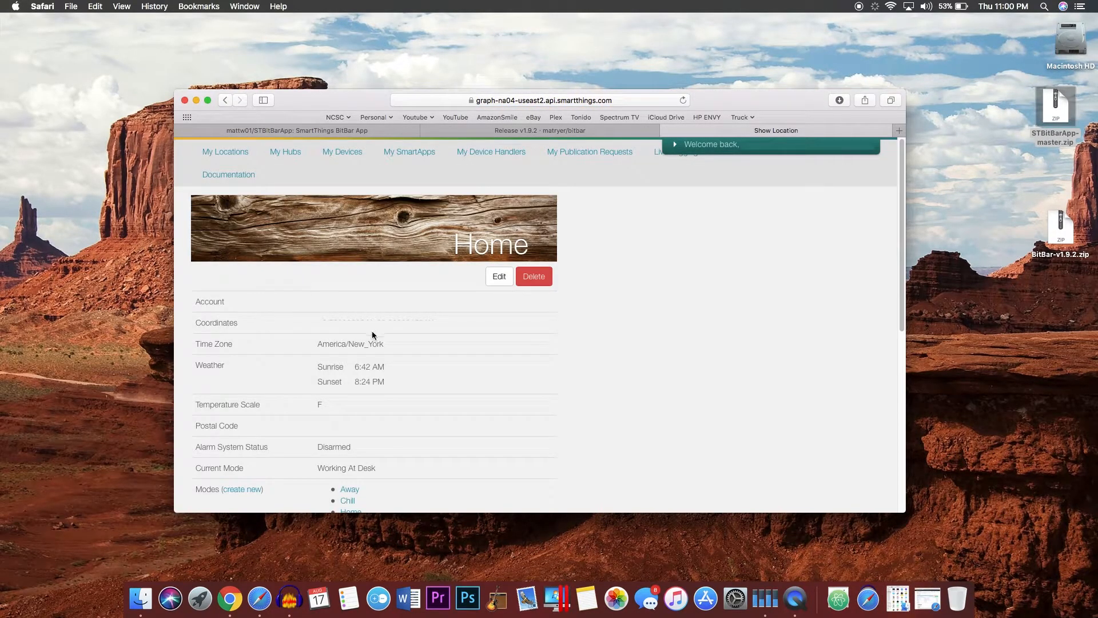
mouse_move(404, 156)
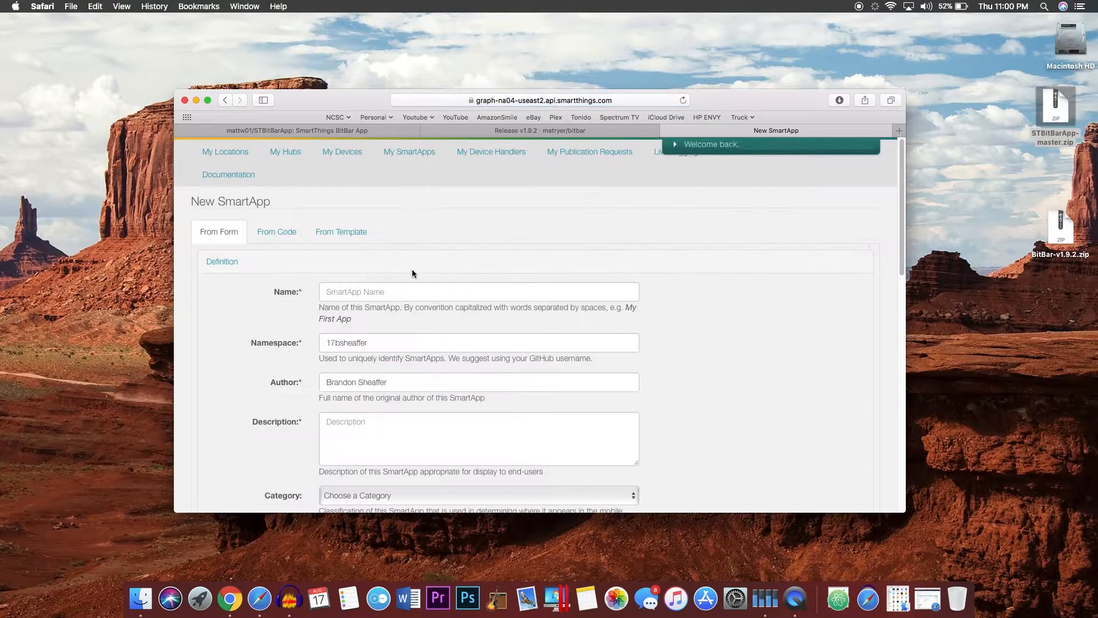
mouse_move(277, 231)
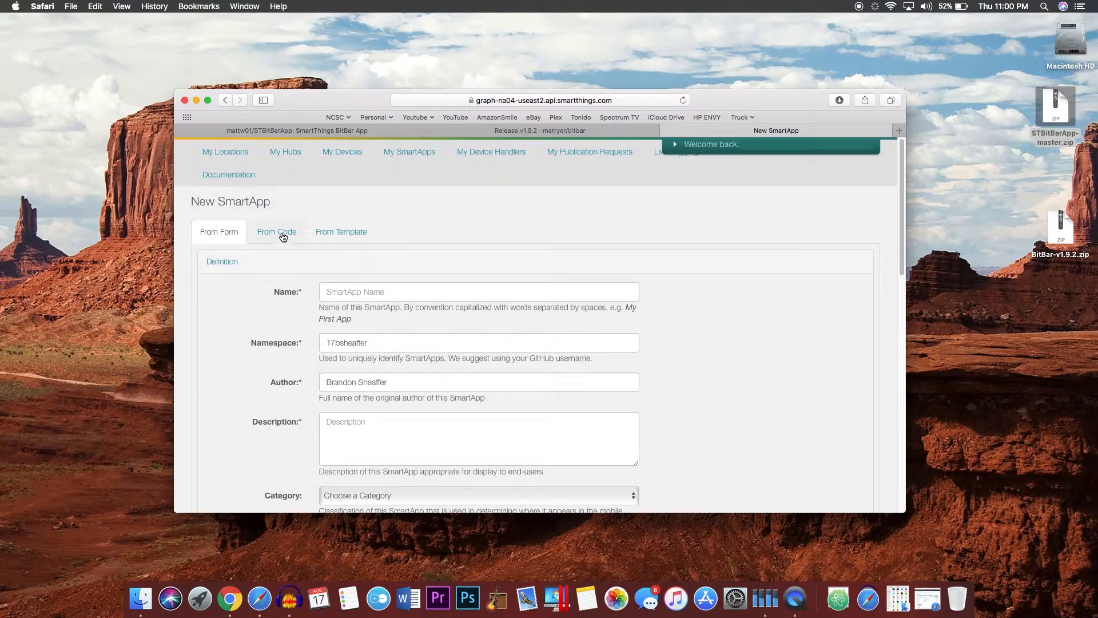
click(276, 232)
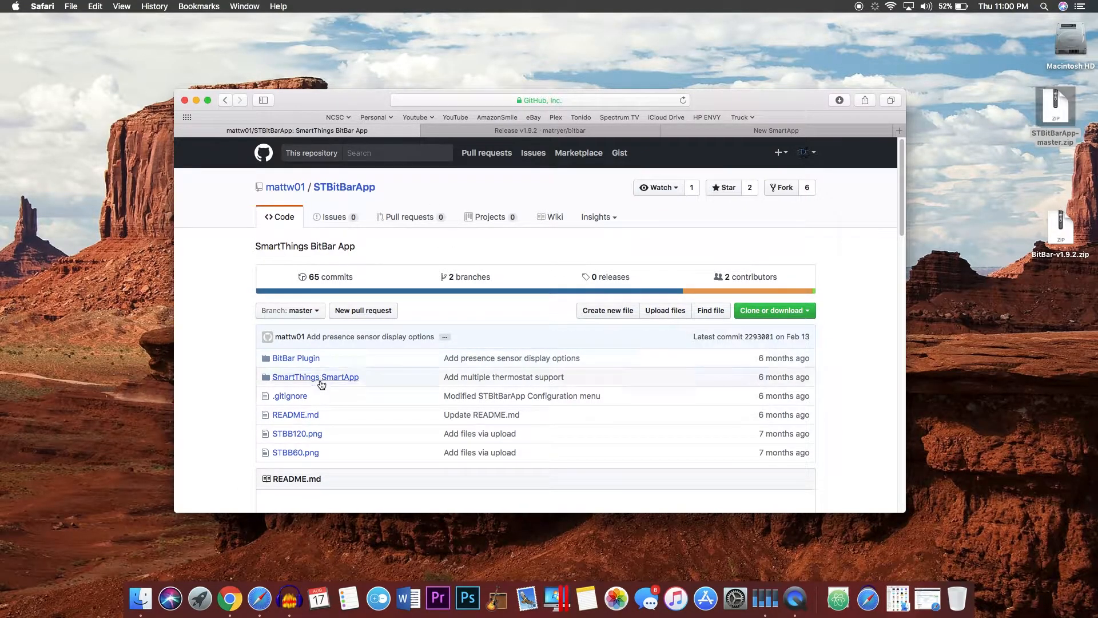
Show the raw source of STBitBar.groovy in the SmartApp folder and scroll through it
click(315, 377)
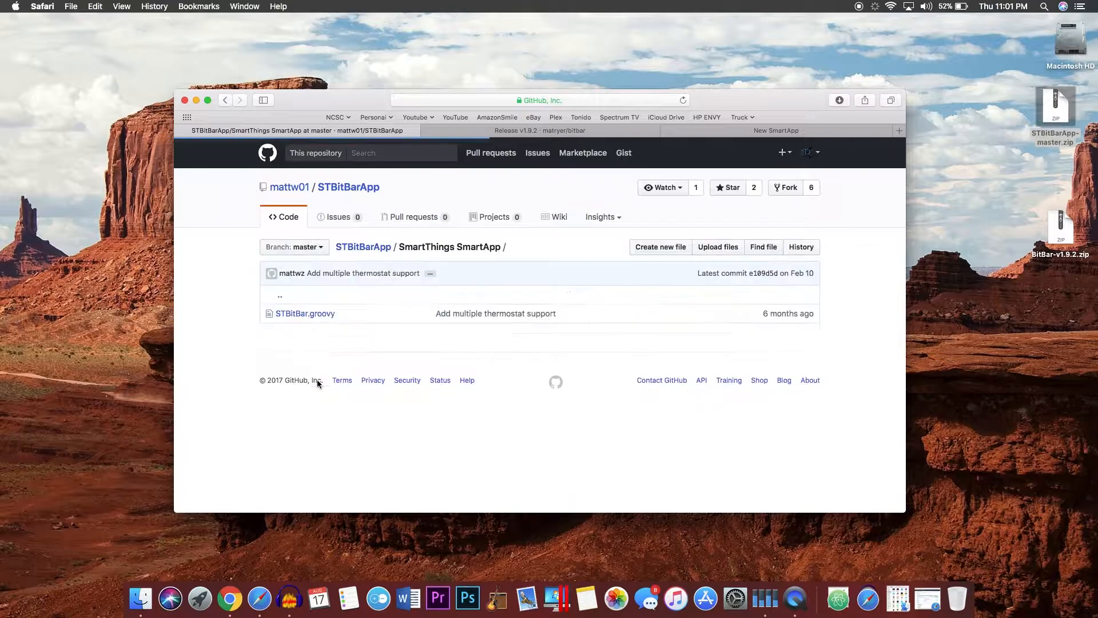
mouse_move(305, 313)
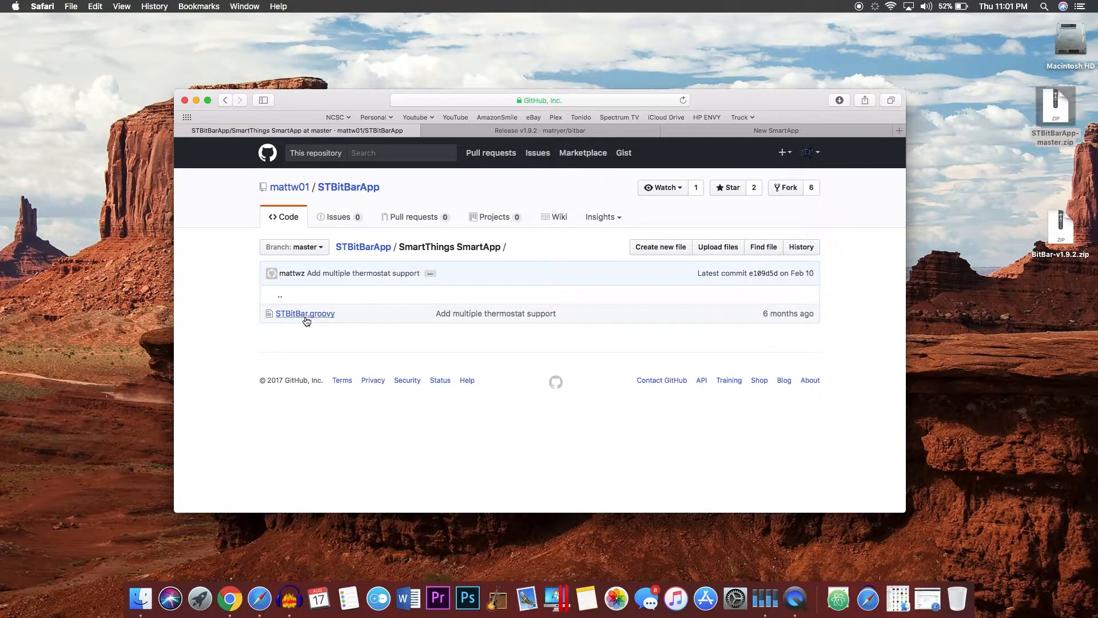
click(304, 312)
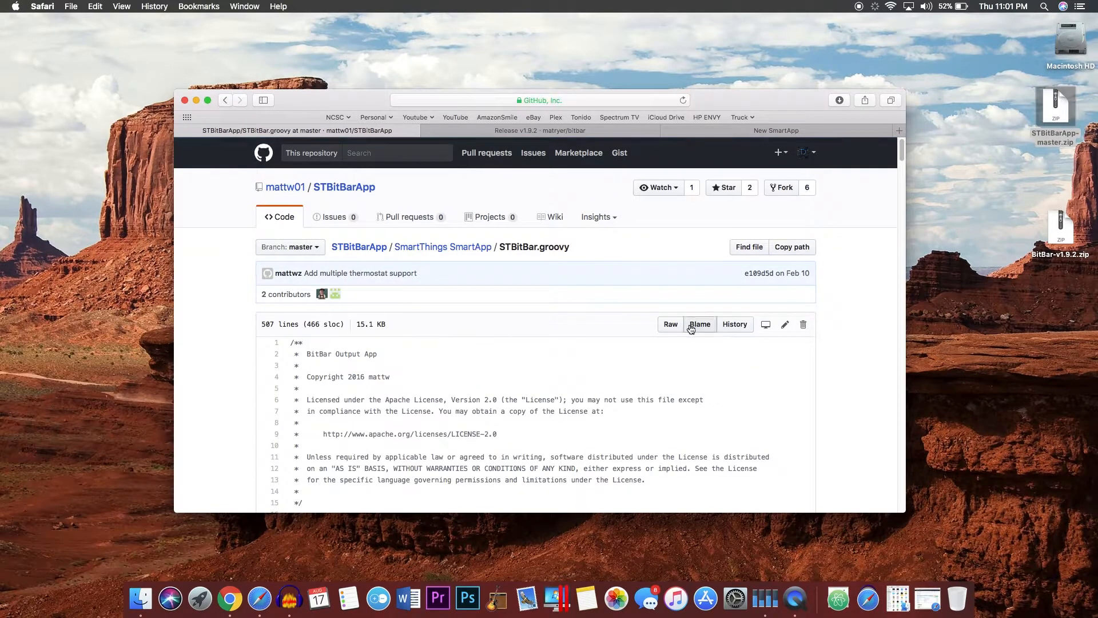
click(670, 324)
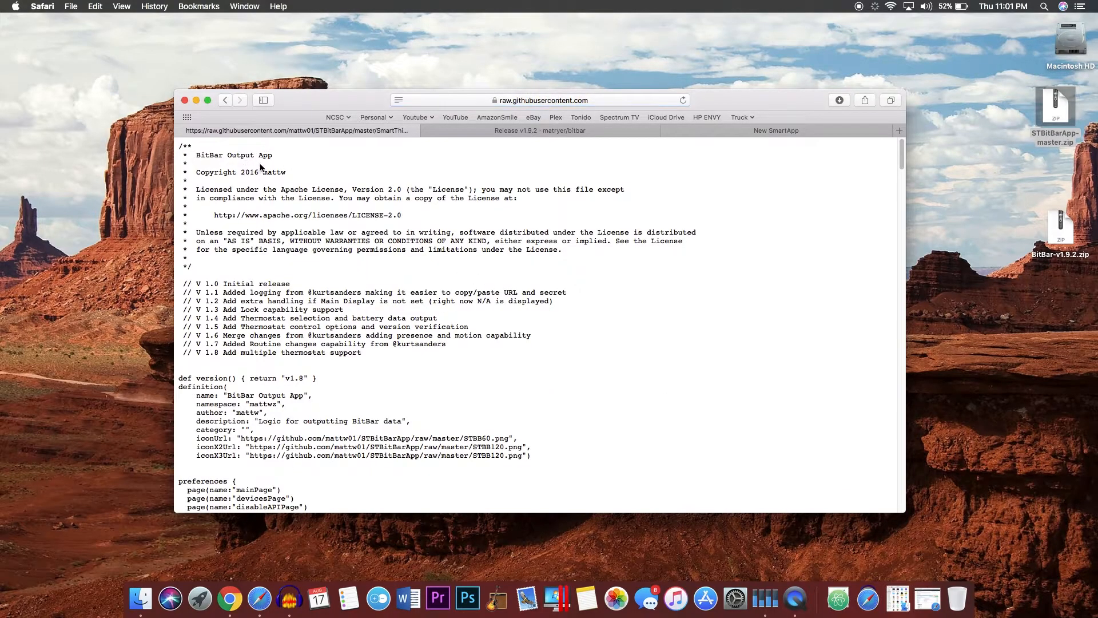
scroll(down, 3)
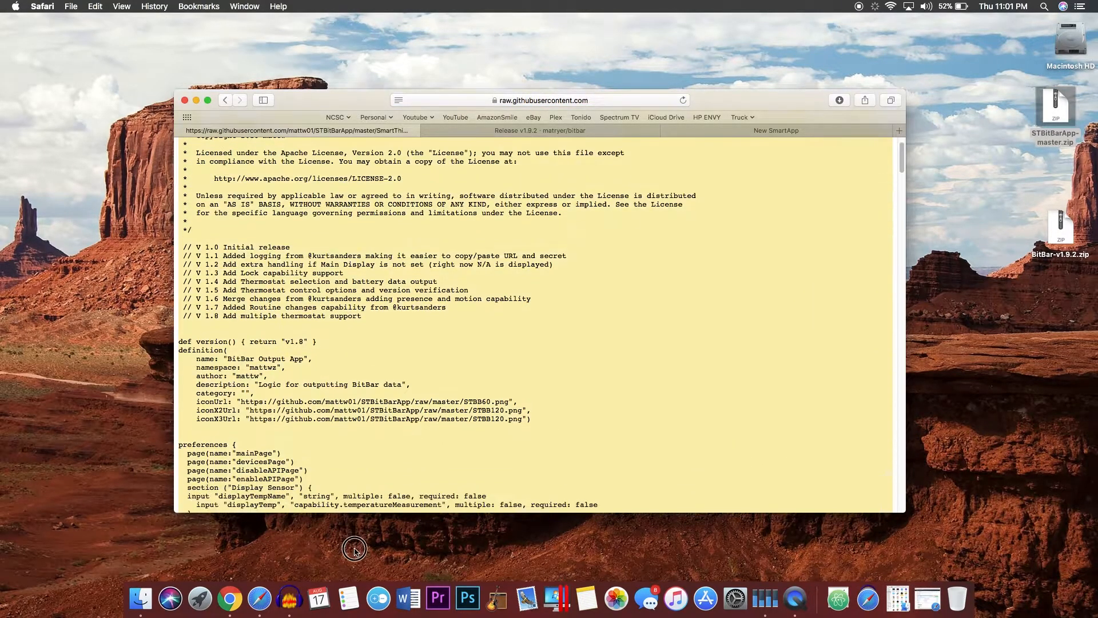
scroll(down, 3)
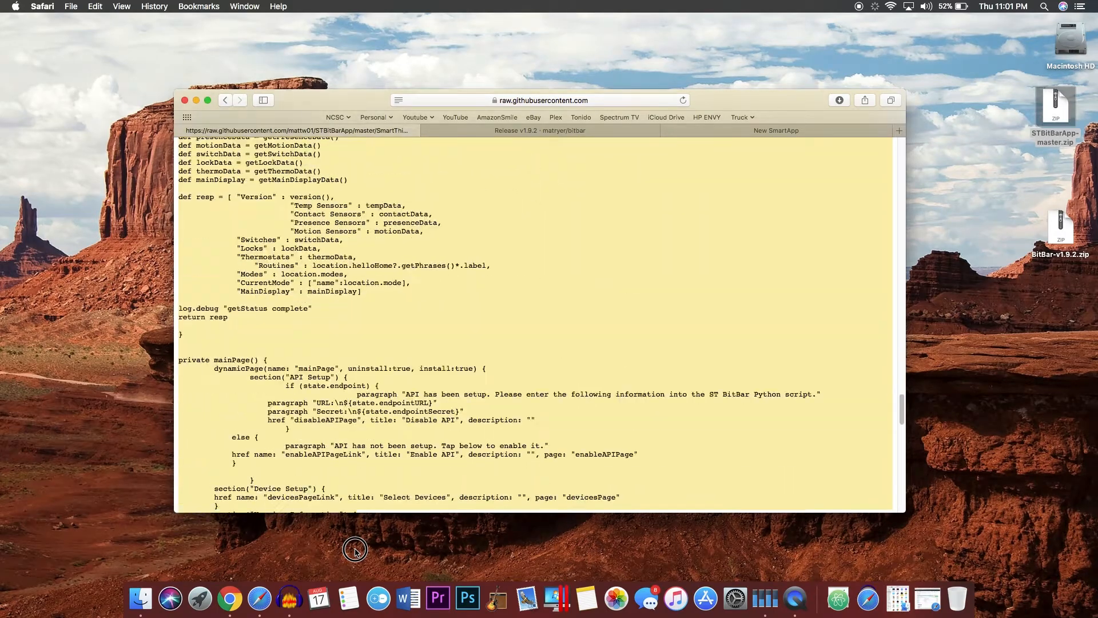
scroll(down, 3)
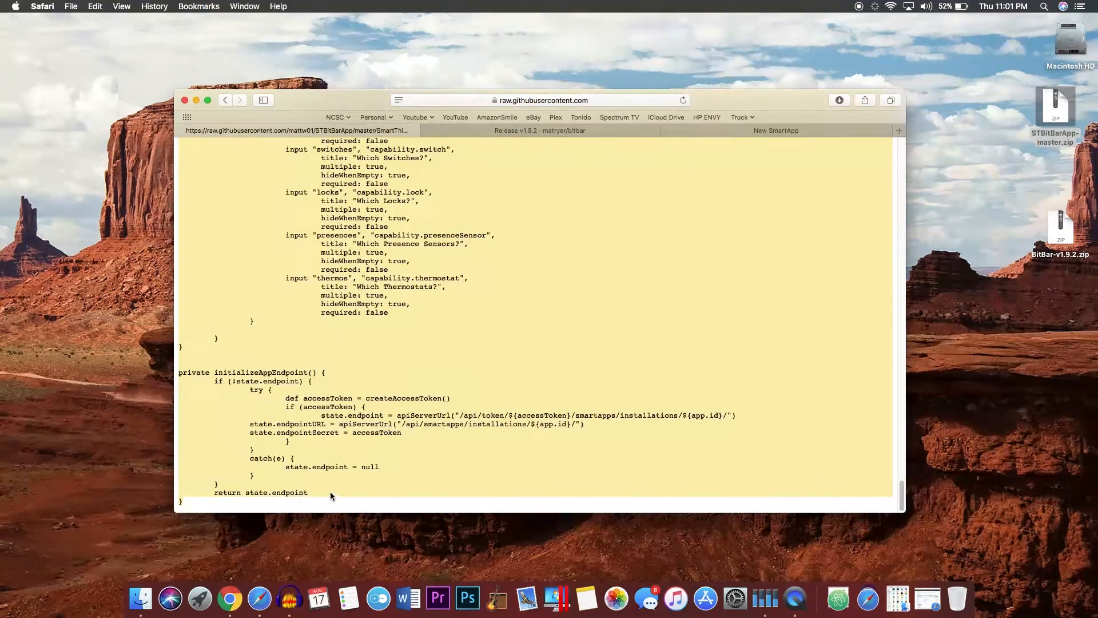
mouse_move(423, 346)
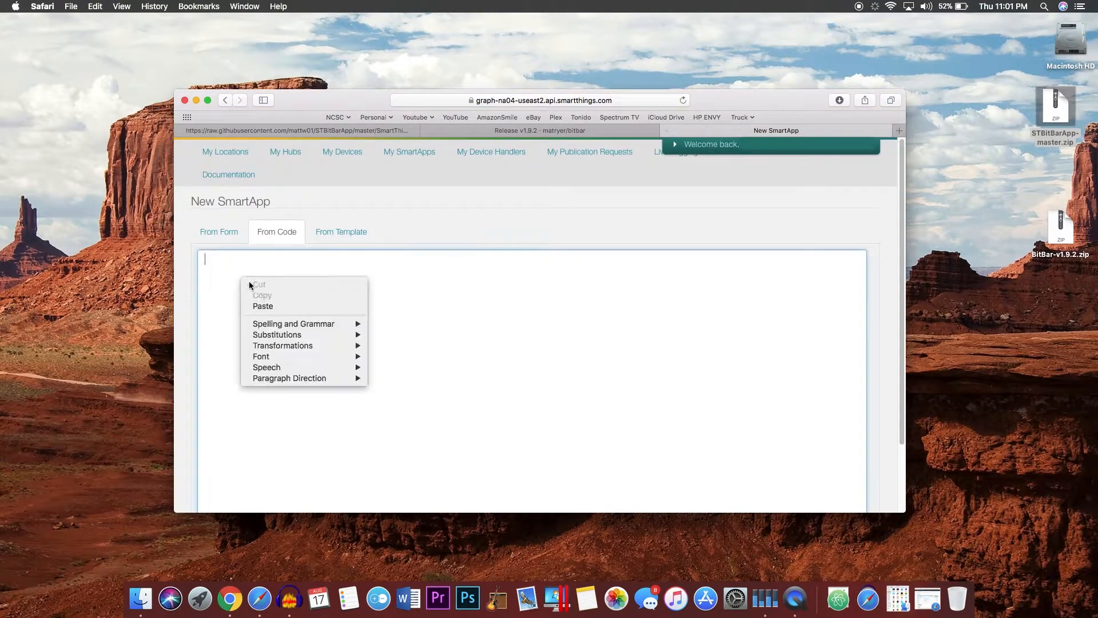
Paste the STBitBar code and create the BitBar Output App SmartApp
click(263, 306)
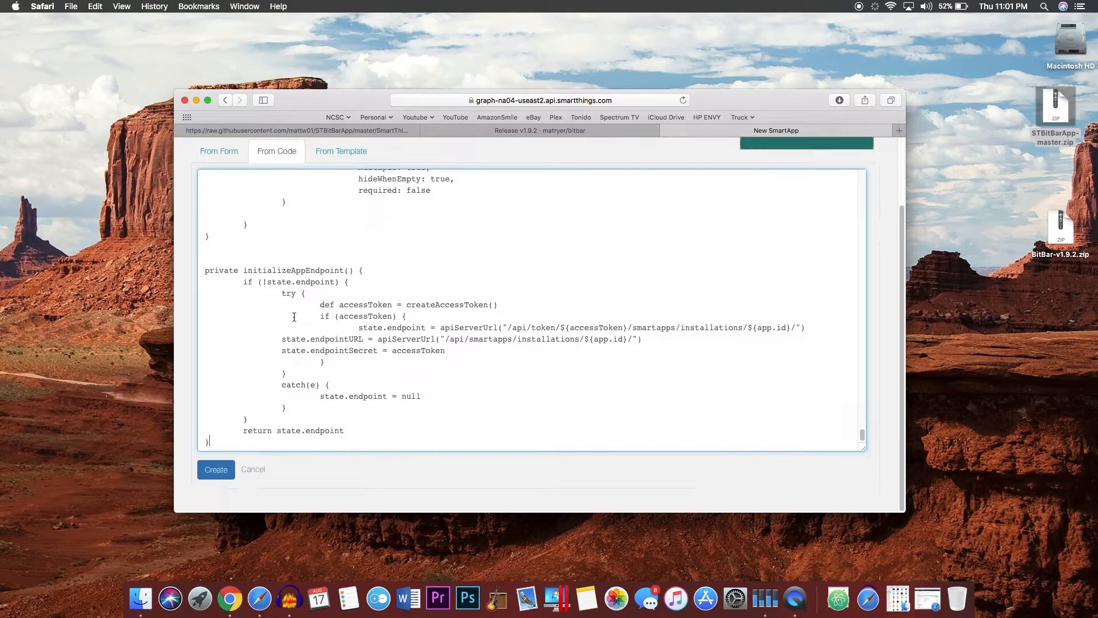
click(216, 469)
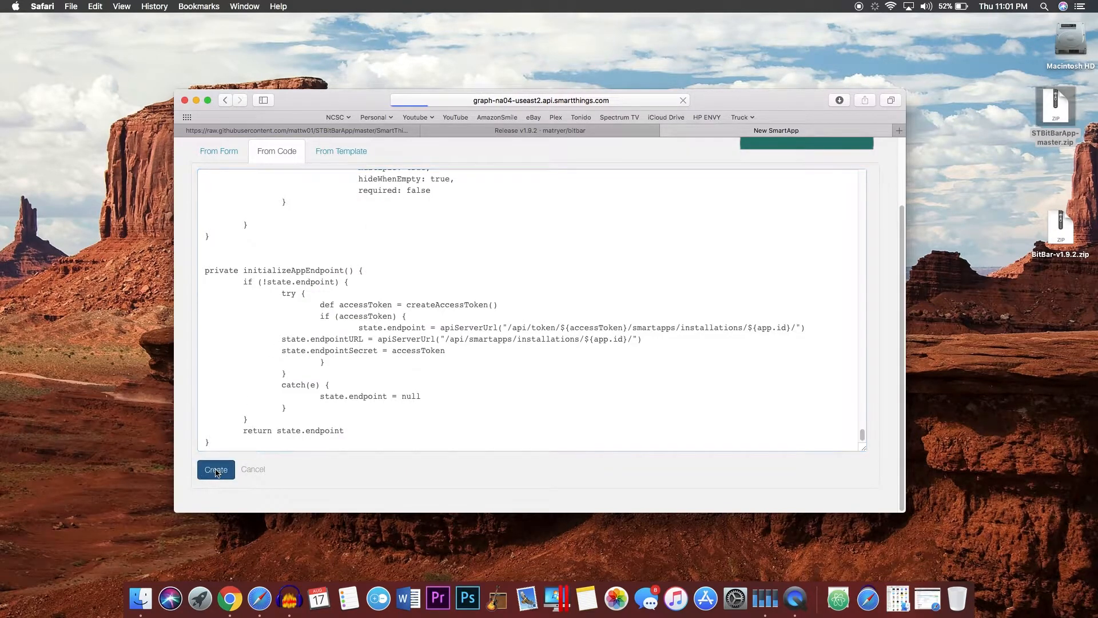
click(215, 469)
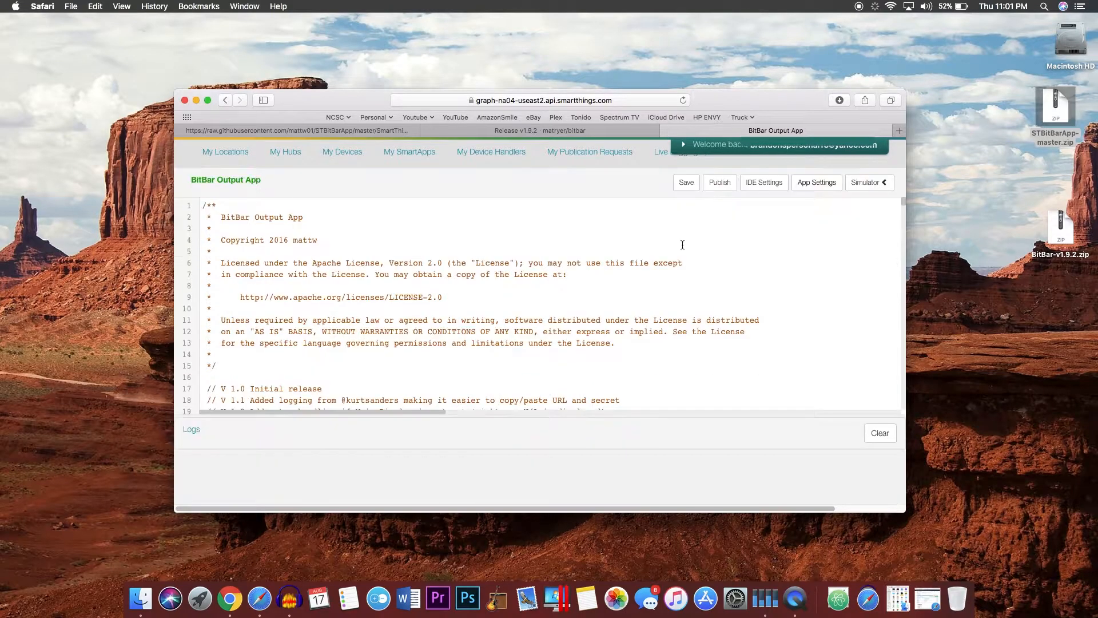
Publish BitBar Output App For Me and enable OAuth in its App Settings
click(719, 182)
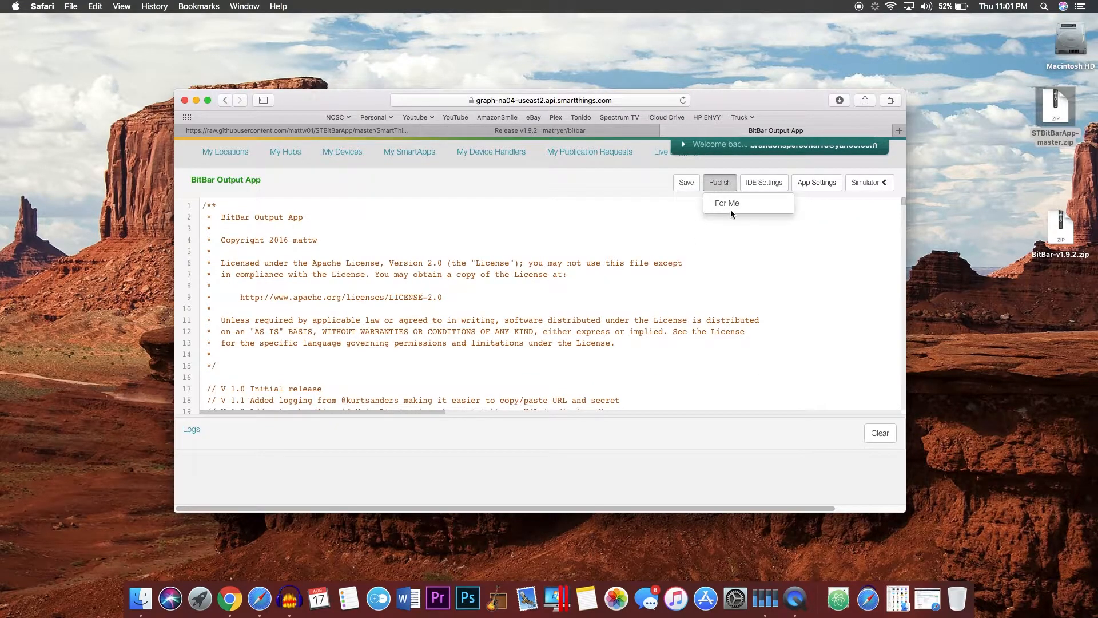
click(727, 203)
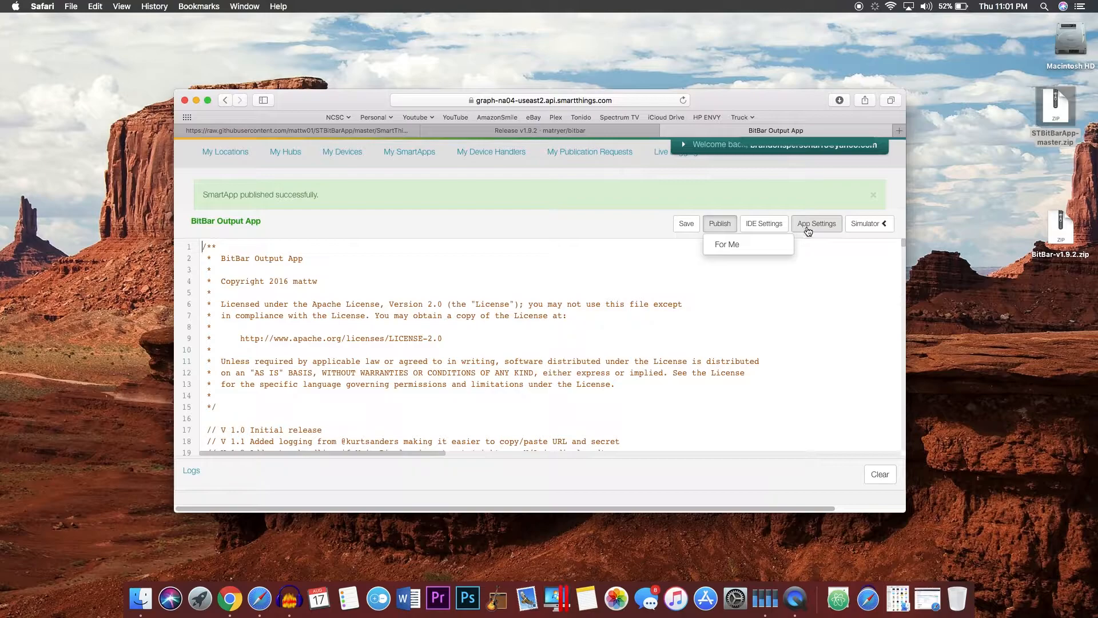
click(816, 224)
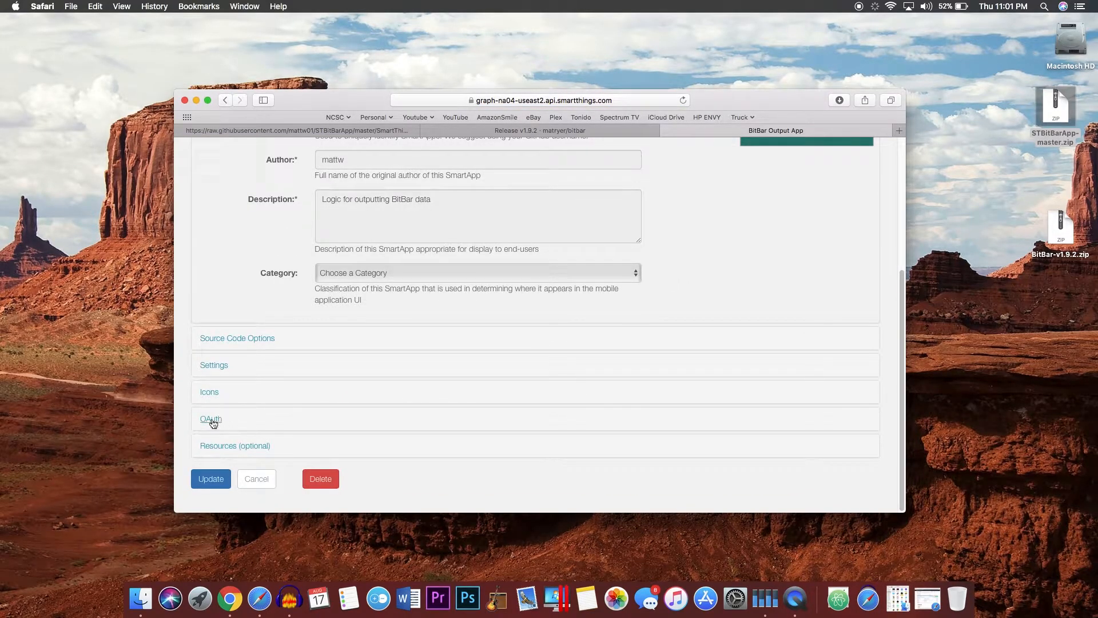
click(211, 418)
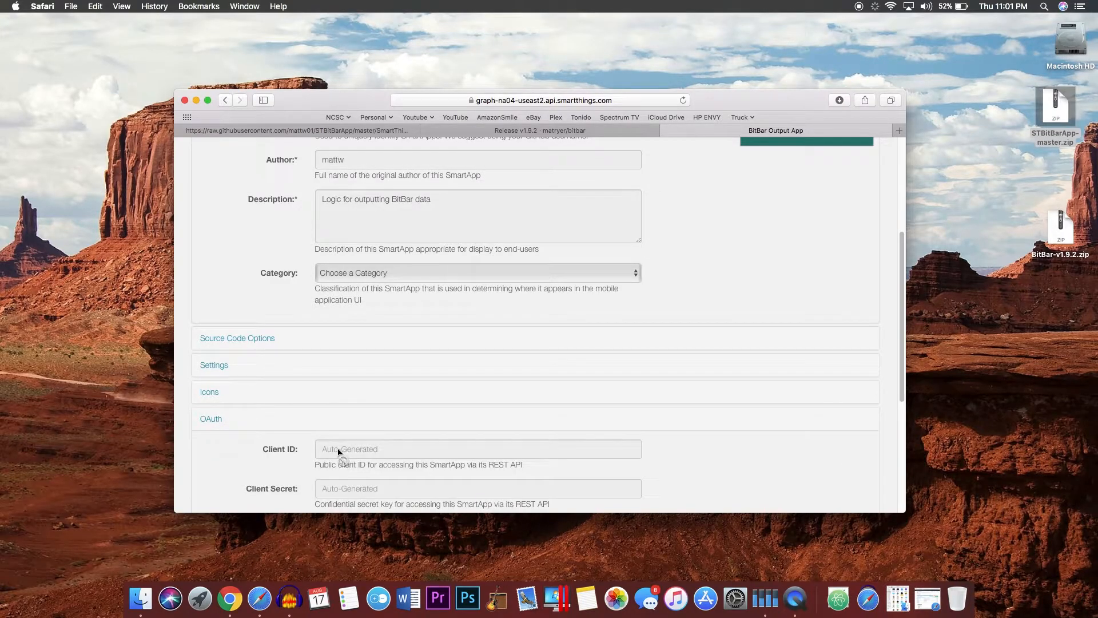
scroll(down, 3)
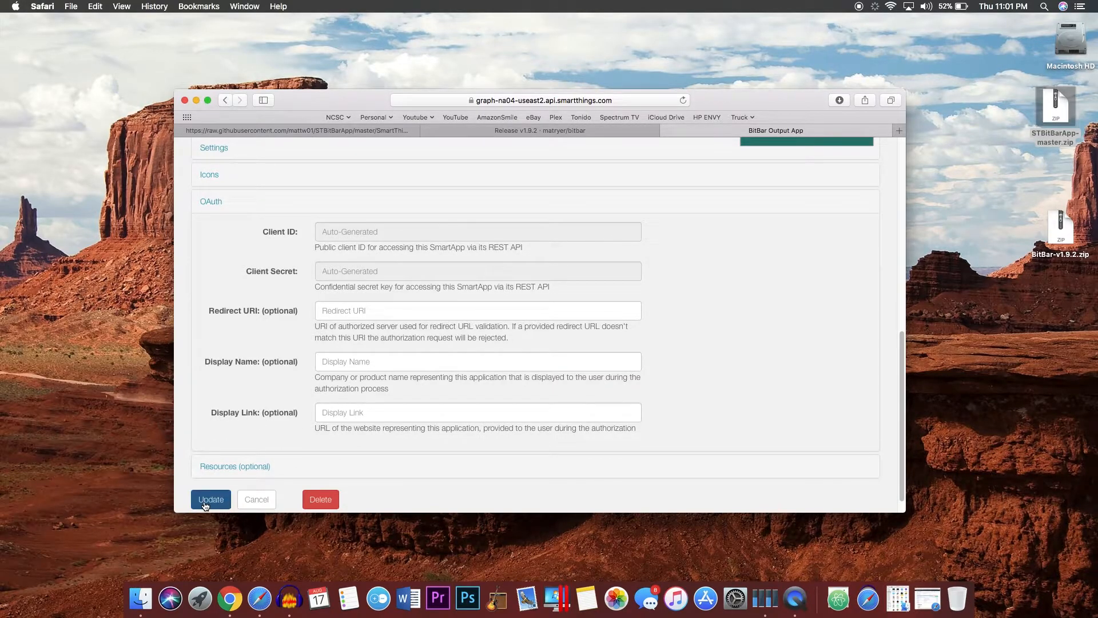
click(211, 499)
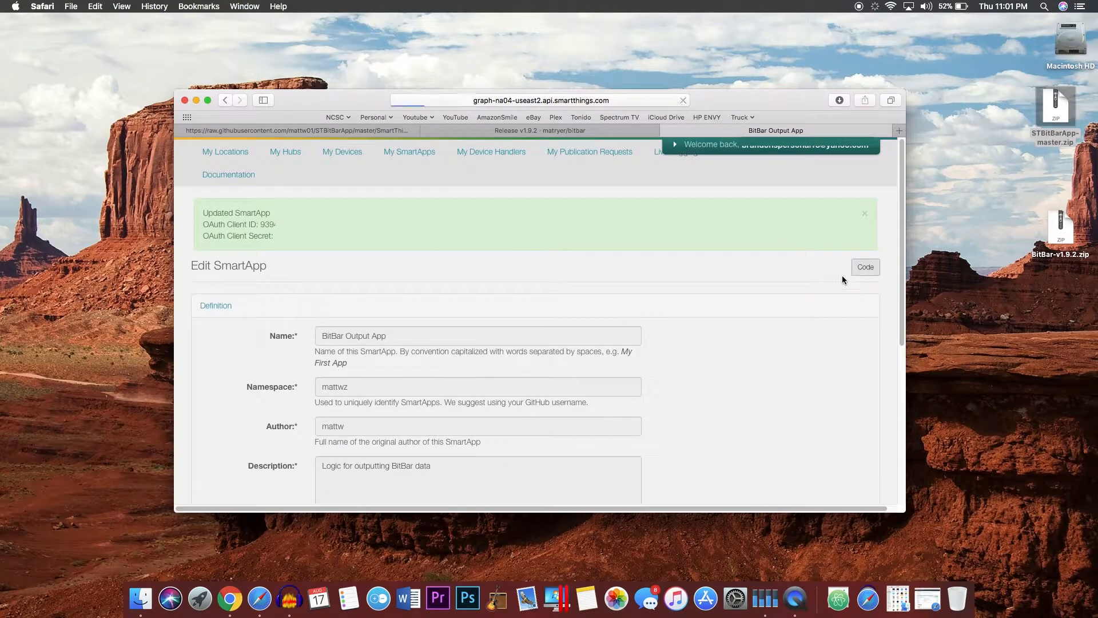
click(865, 268)
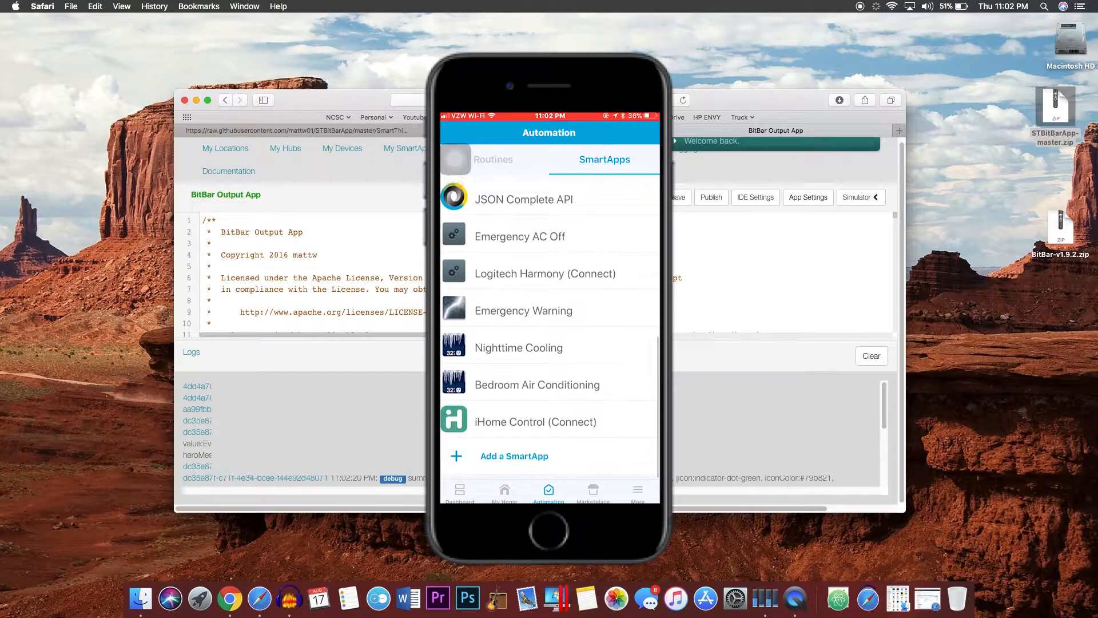
Add BitBar Output App from My Apps and reach its Select Devices page
click(514, 456)
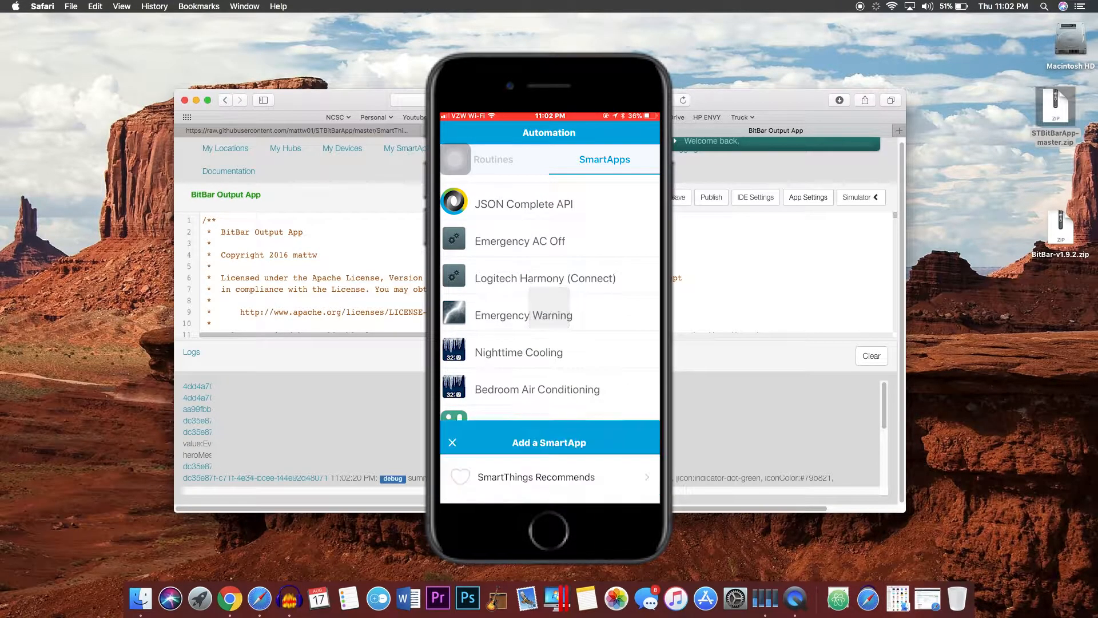
click(549, 442)
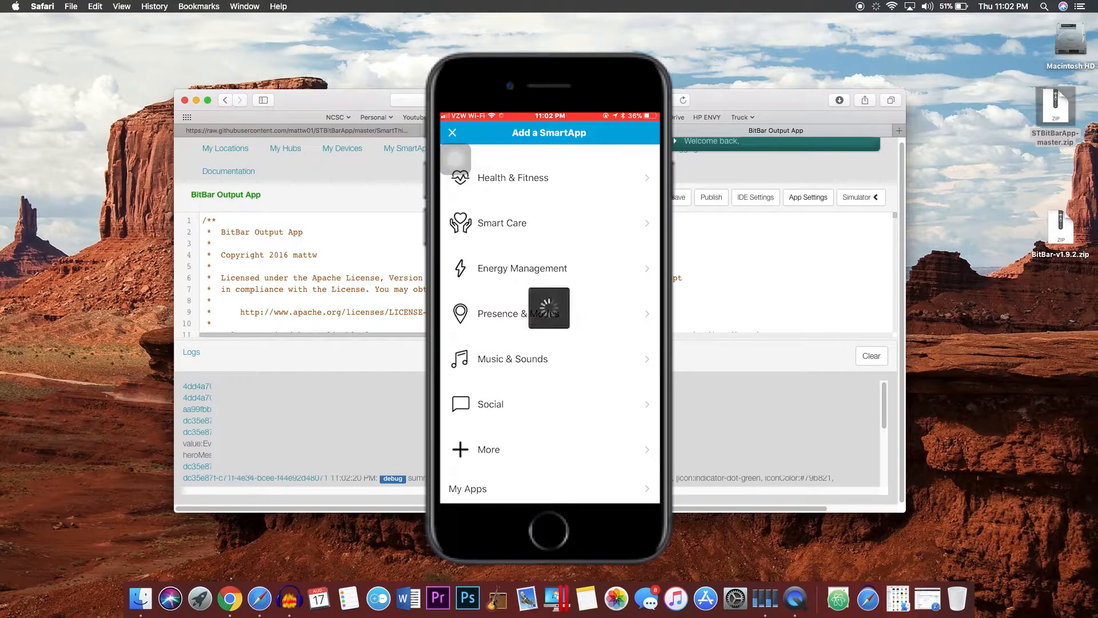
click(468, 487)
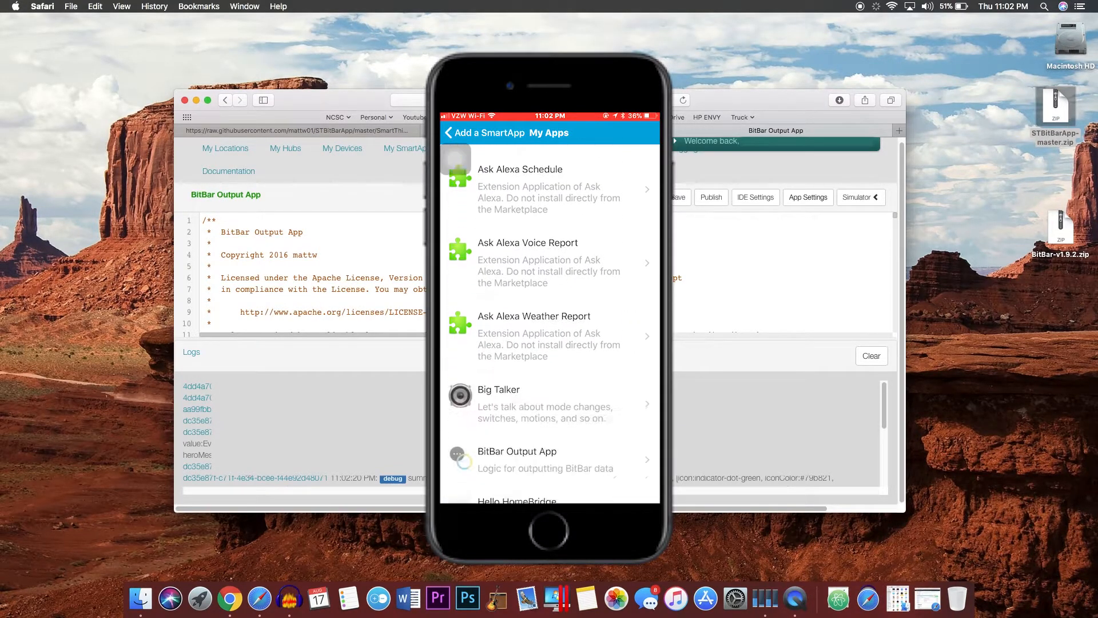
click(548, 459)
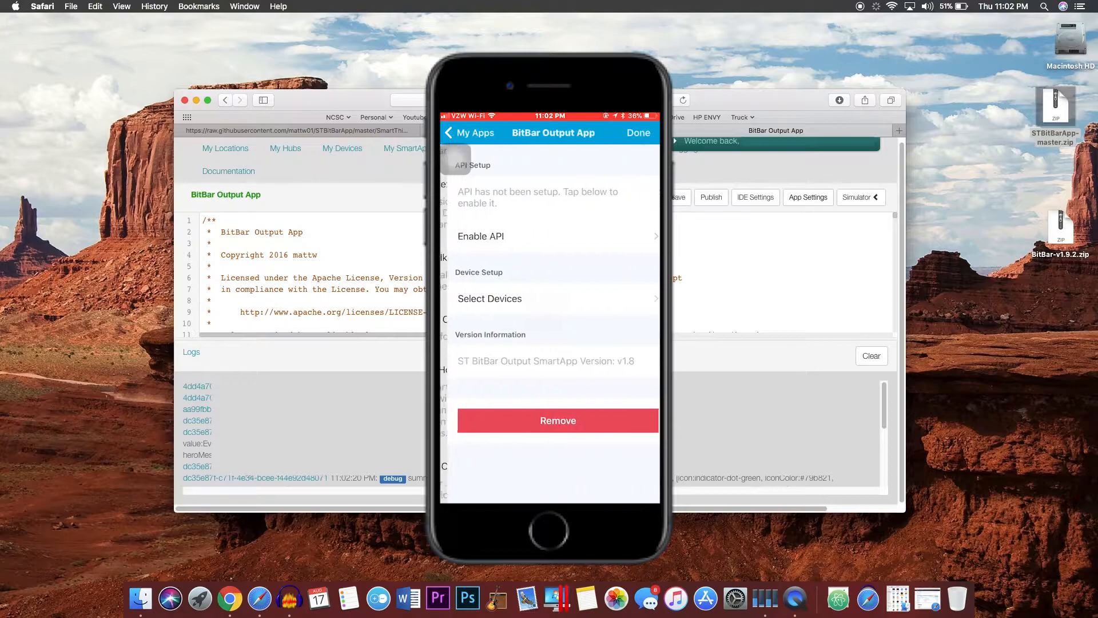
click(482, 236)
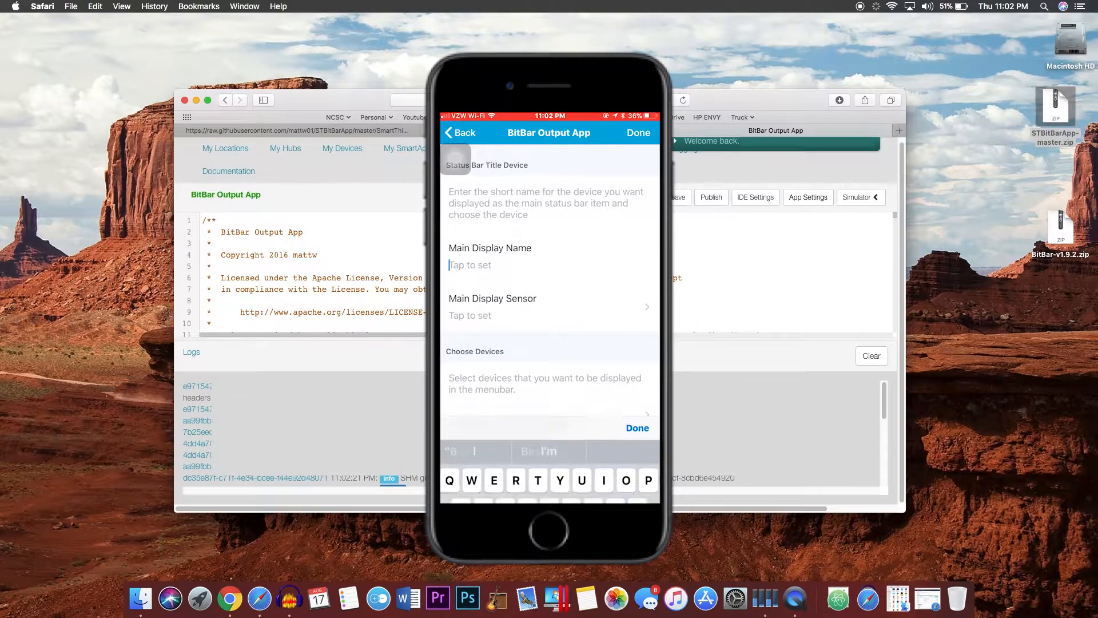
Name the main display Bedroom and set its sensor to Bedroom 4-1 Sensor
click(490, 264)
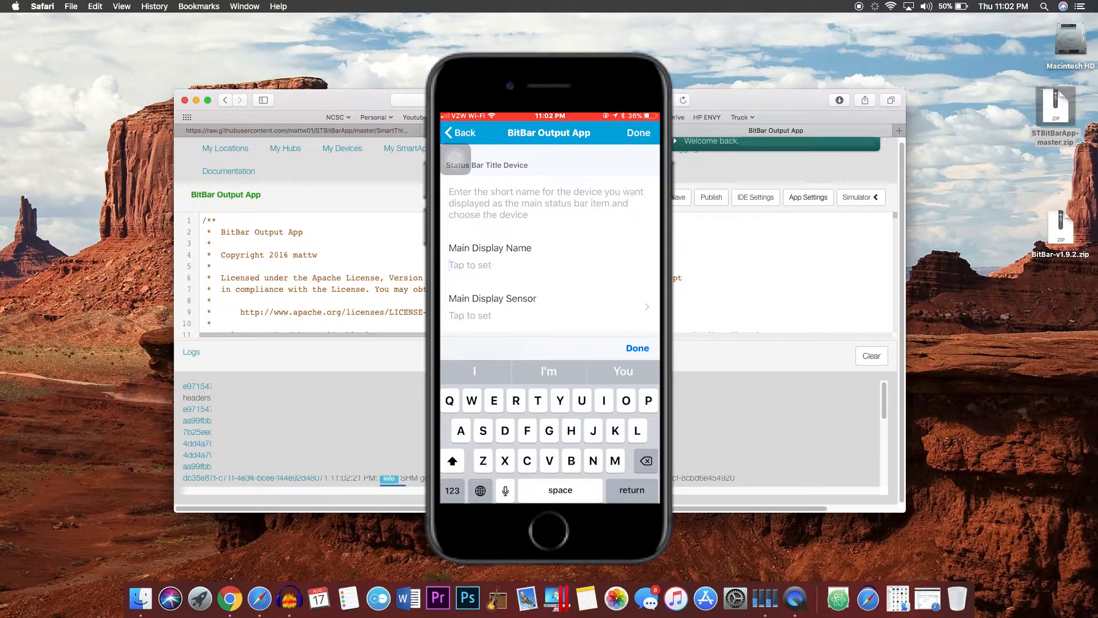
click(468, 265)
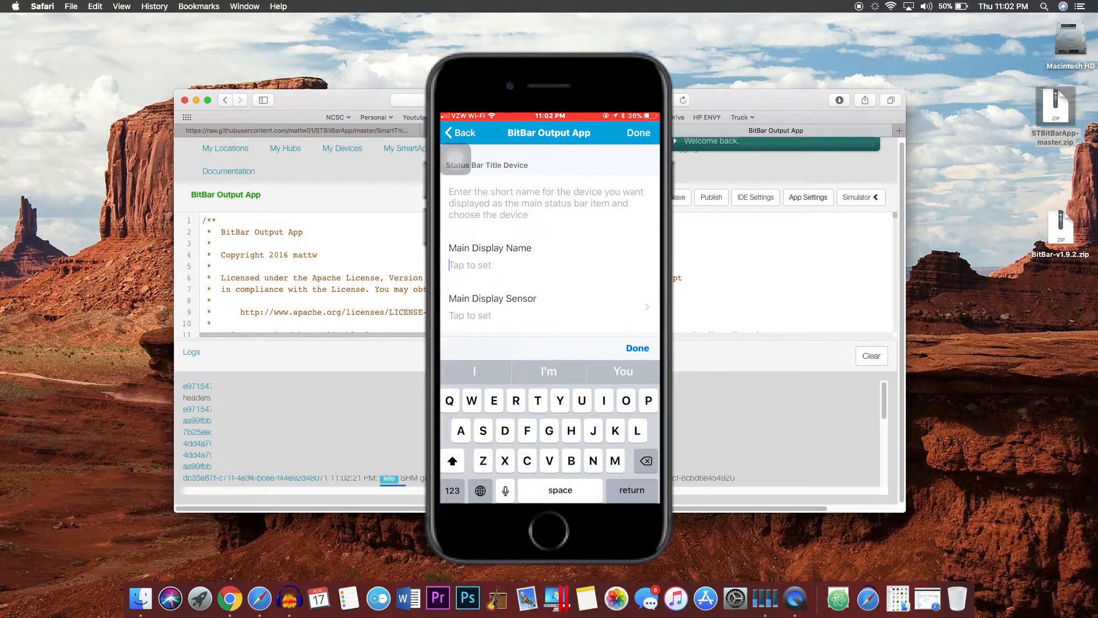
text(Bedroo)
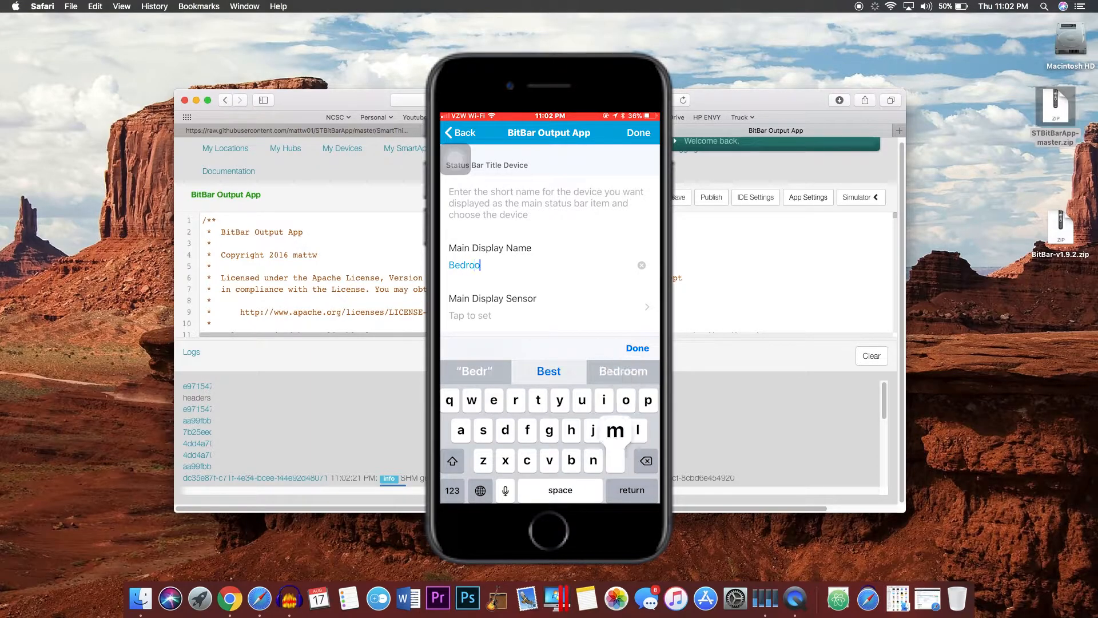
click(549, 307)
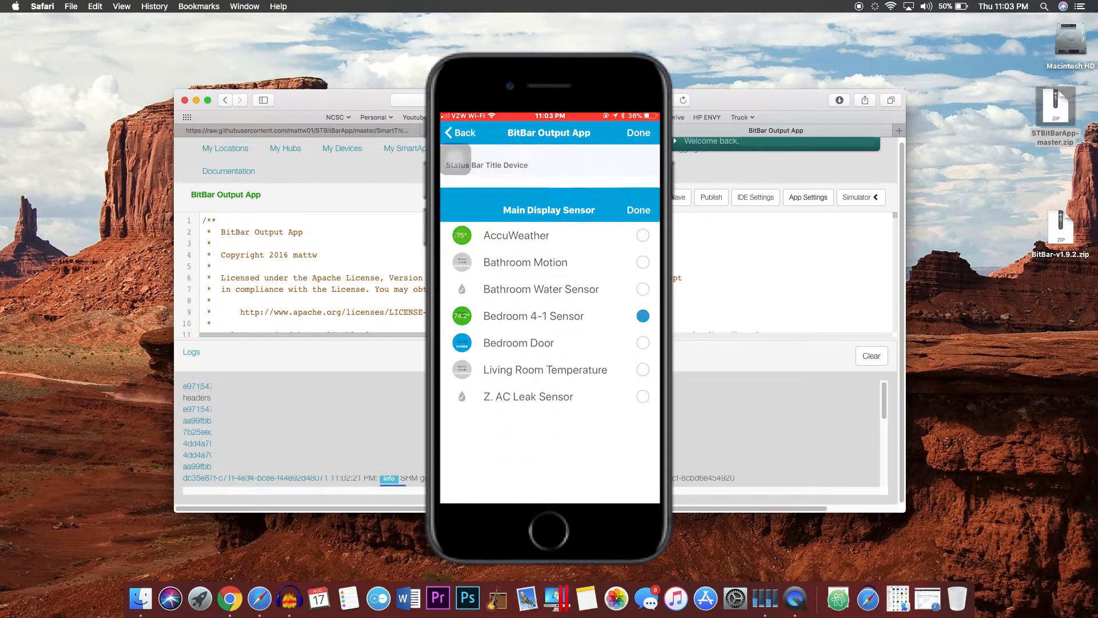
click(638, 207)
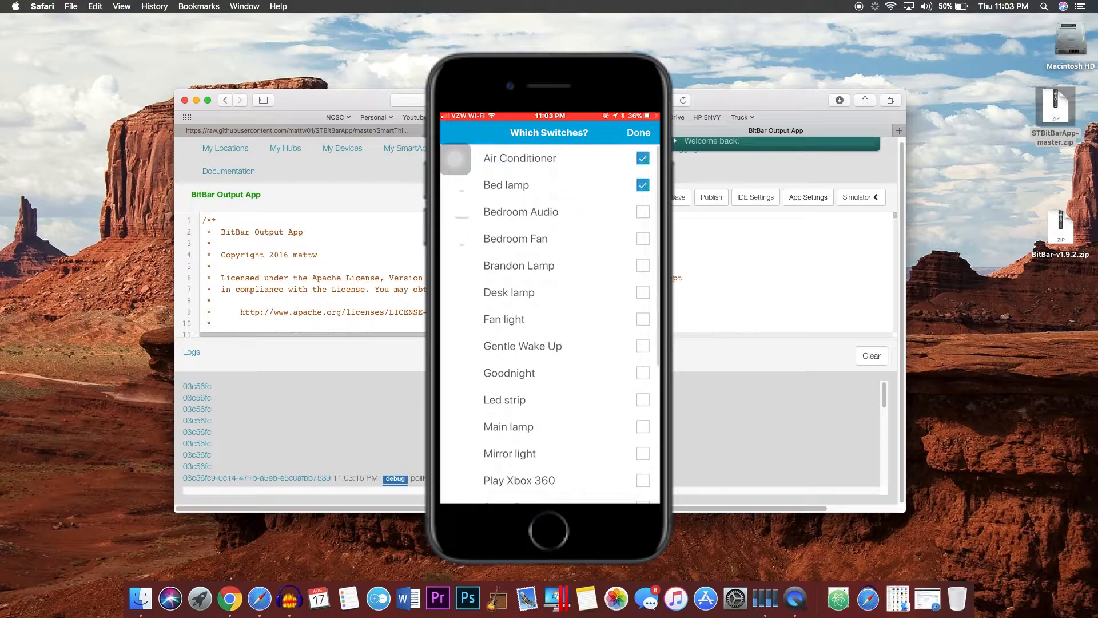
Choose the switches to show in the menu bar and confirm the selection
scroll(down, 3)
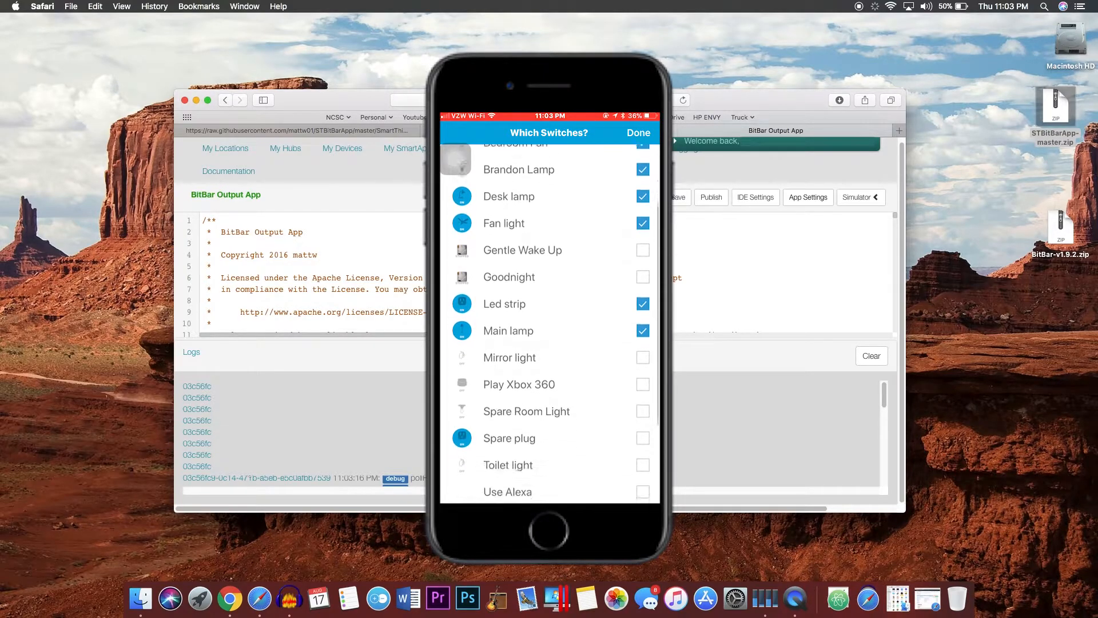
scroll(down, 3)
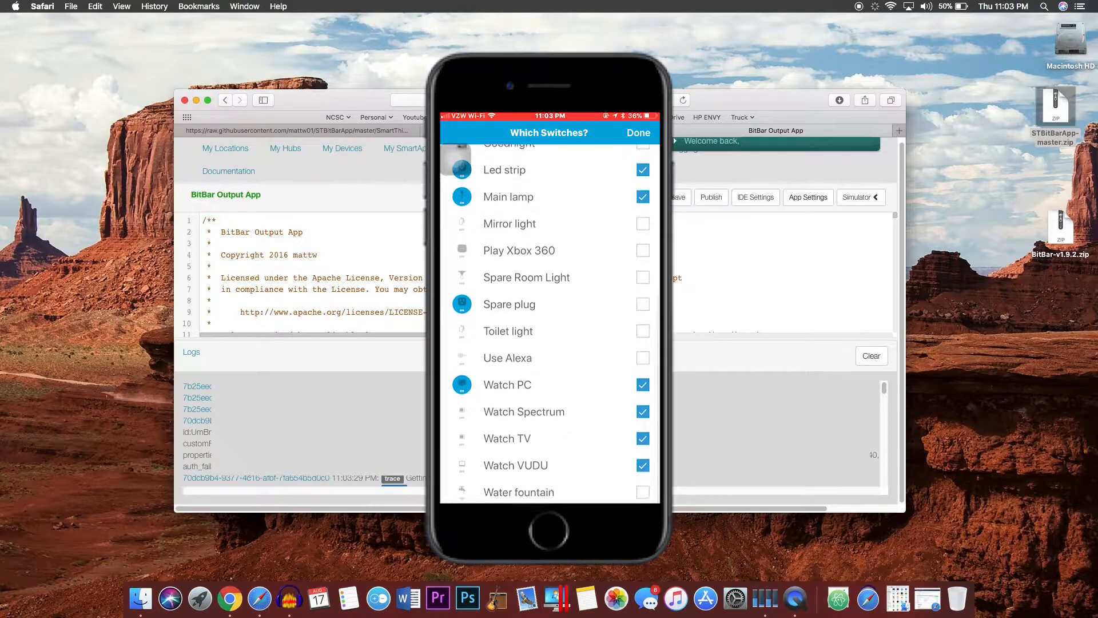
scroll(up, 3)
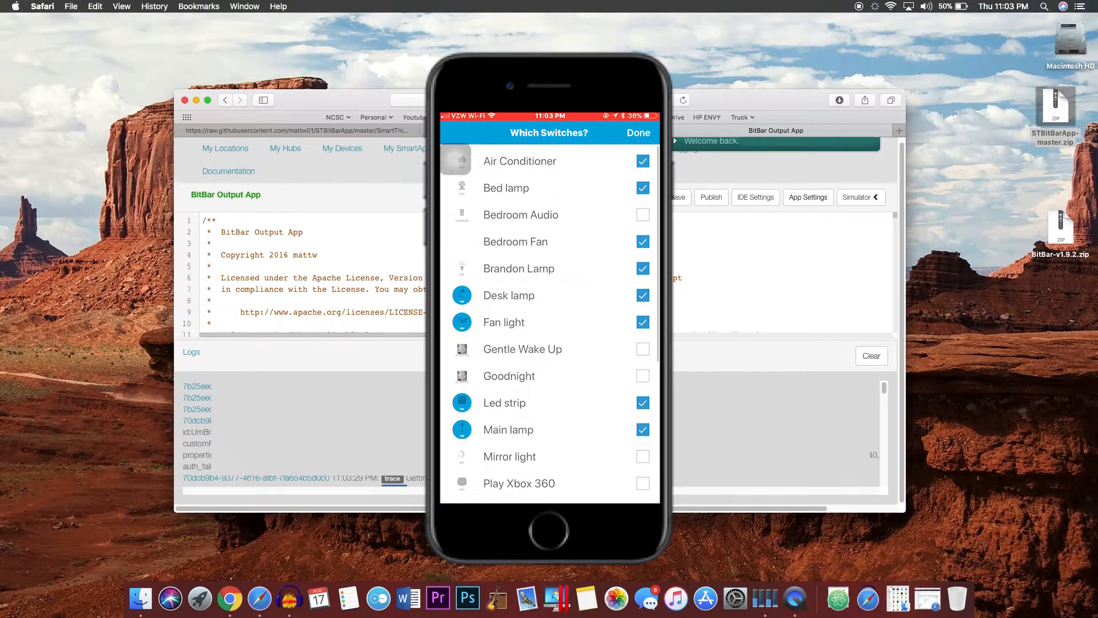
click(638, 132)
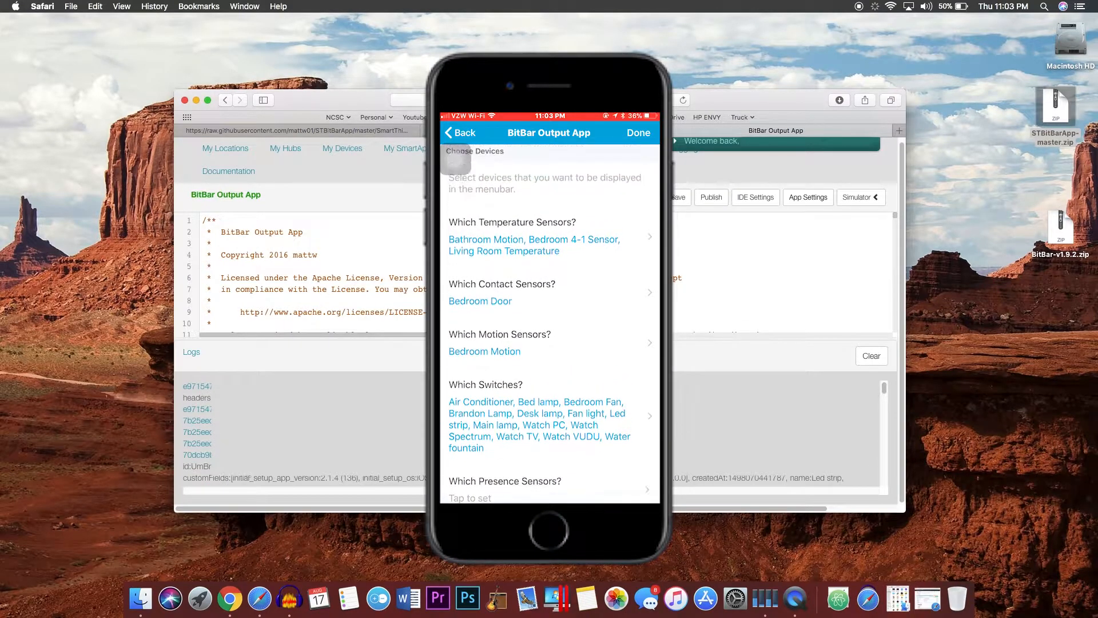
Review the selected devices and confirm with Done on both pages
scroll(up, 3)
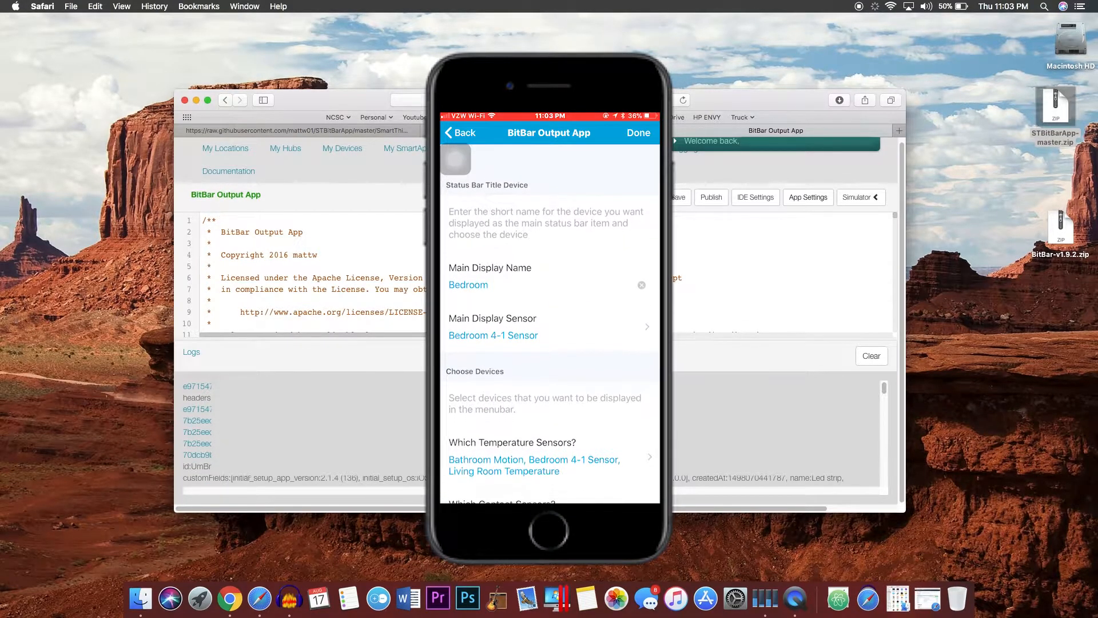
scroll(down, 3)
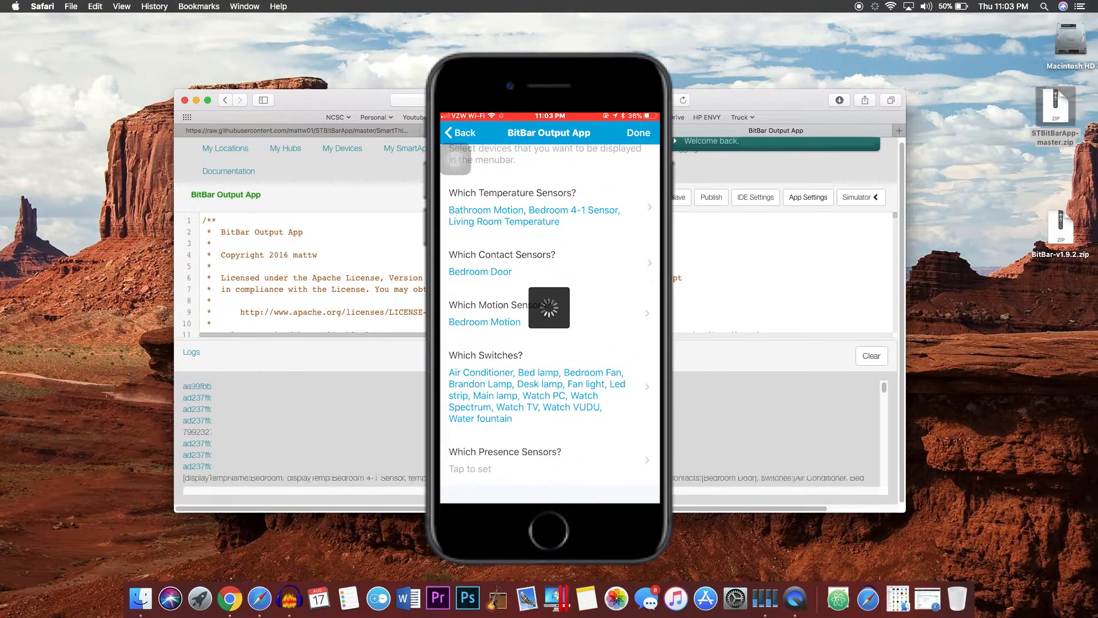
click(459, 132)
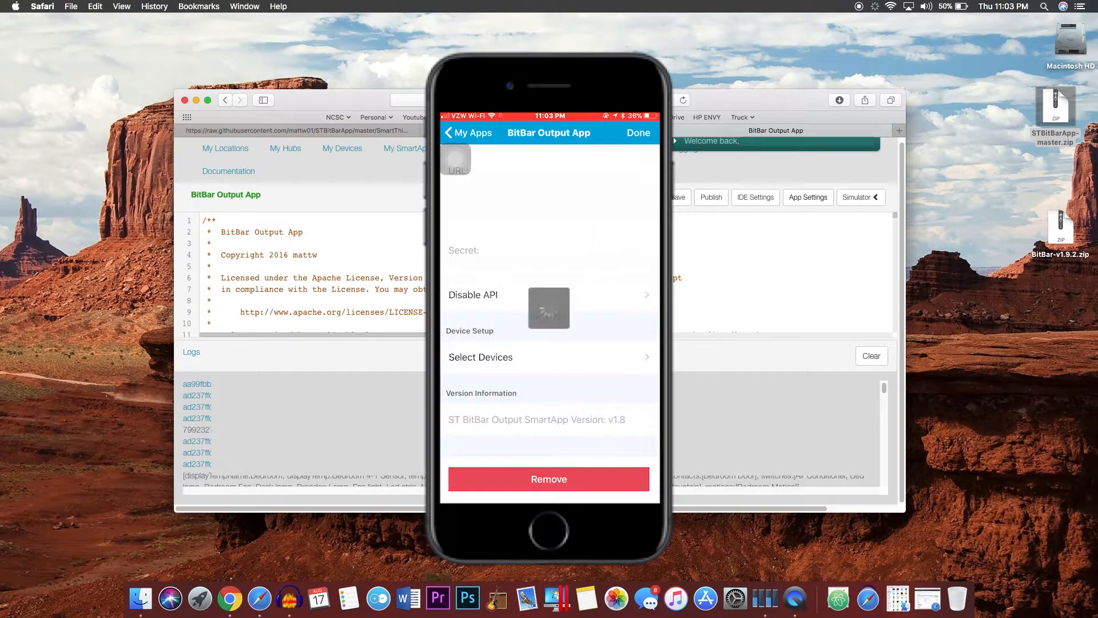
click(637, 132)
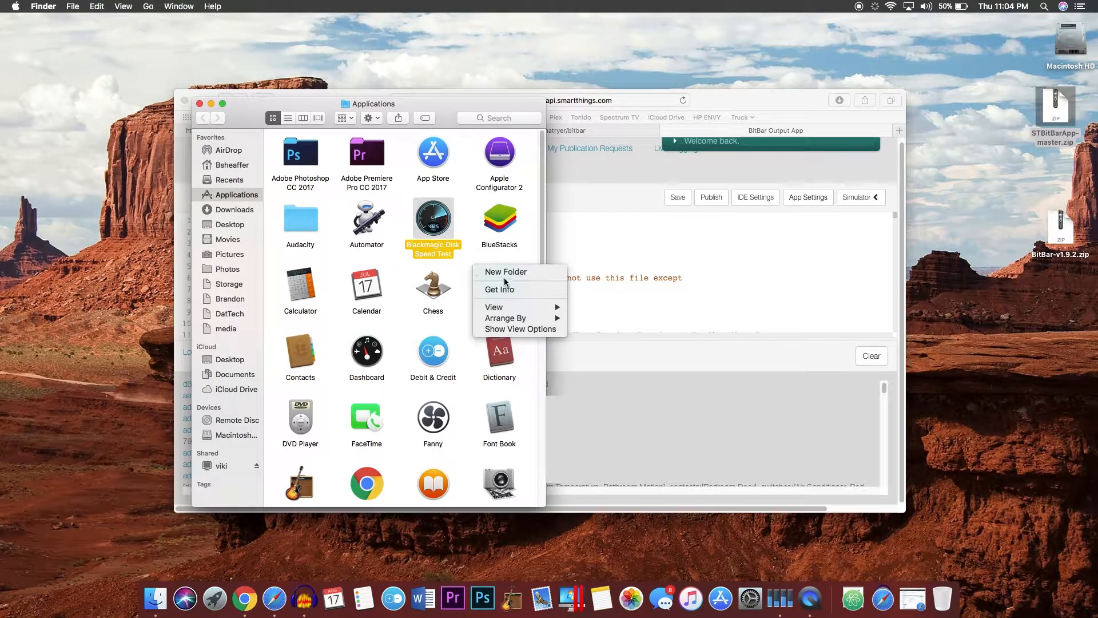
Create a new folder named BitBar in Applications
click(505, 272)
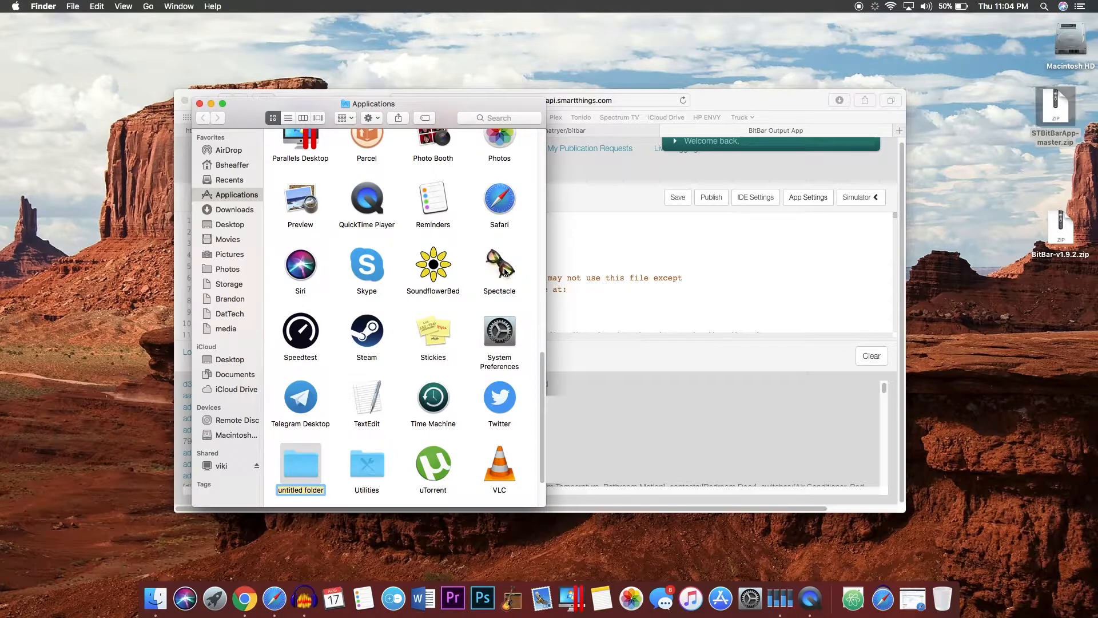
text(BitBar)
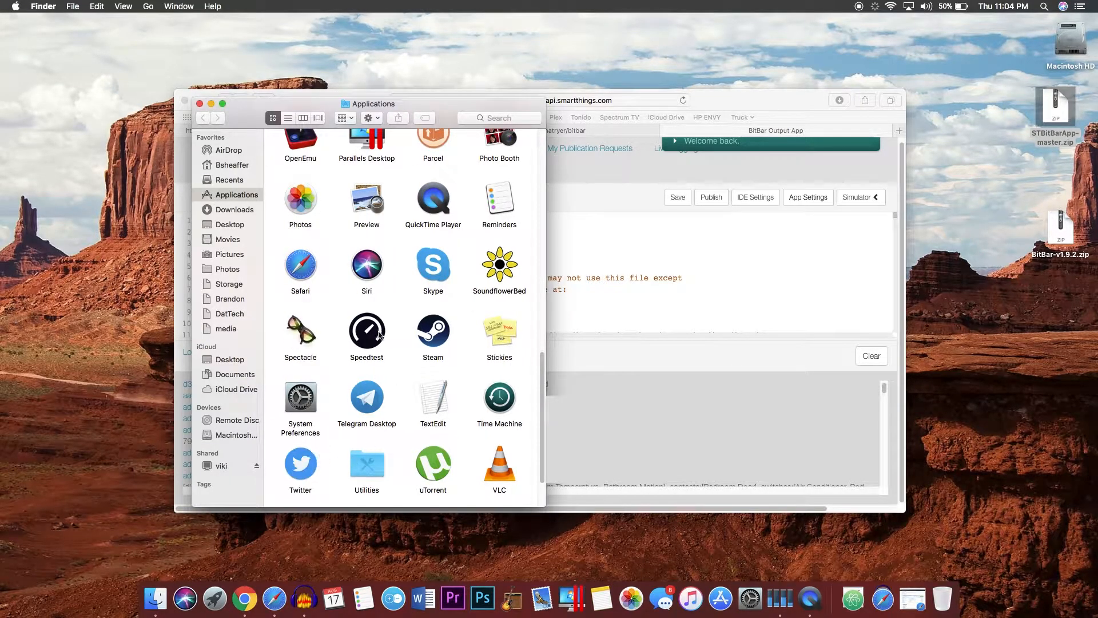
scroll(up, 3)
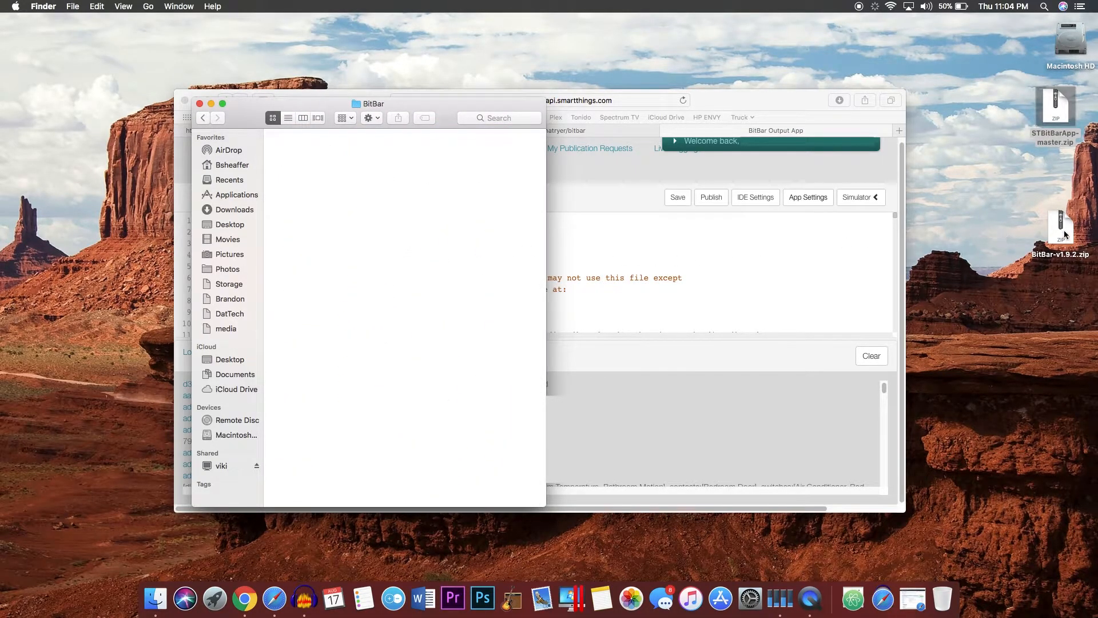
Unzip both downloads and move BitBar.app, the ST folder and ST.5m.sh into BitBar
double_click(1060, 231)
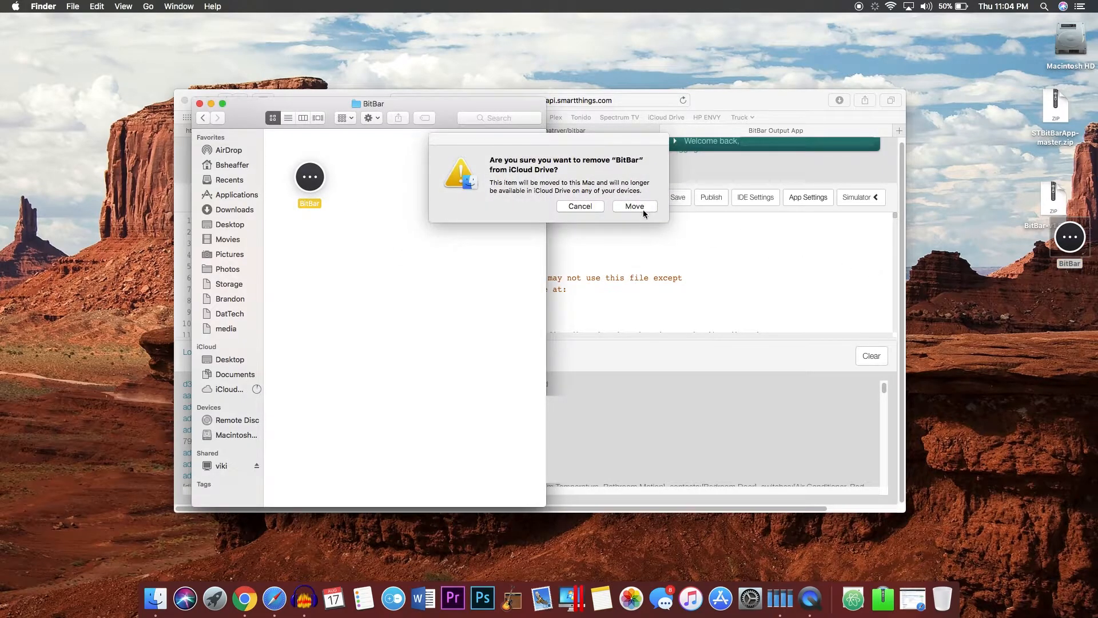
click(634, 206)
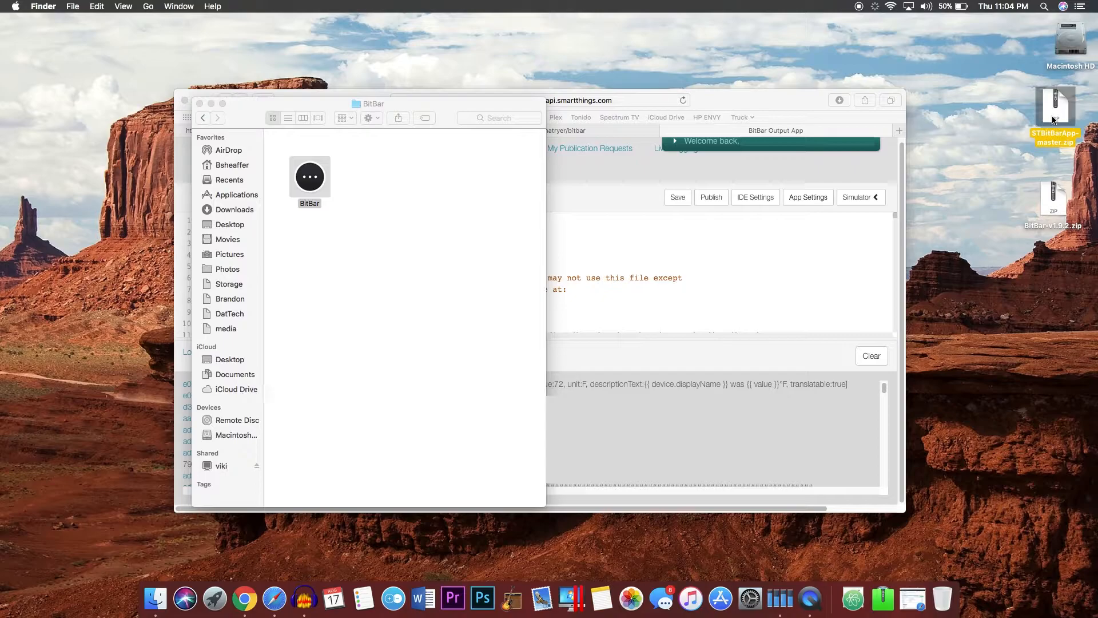
mouse_move(1067, 140)
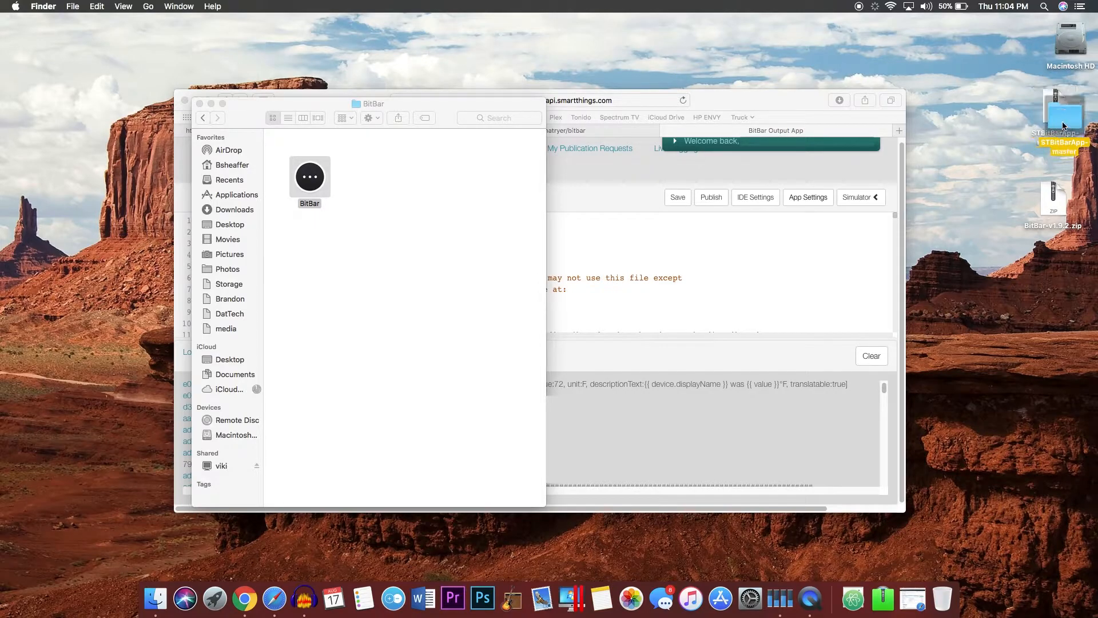
double_click(309, 176)
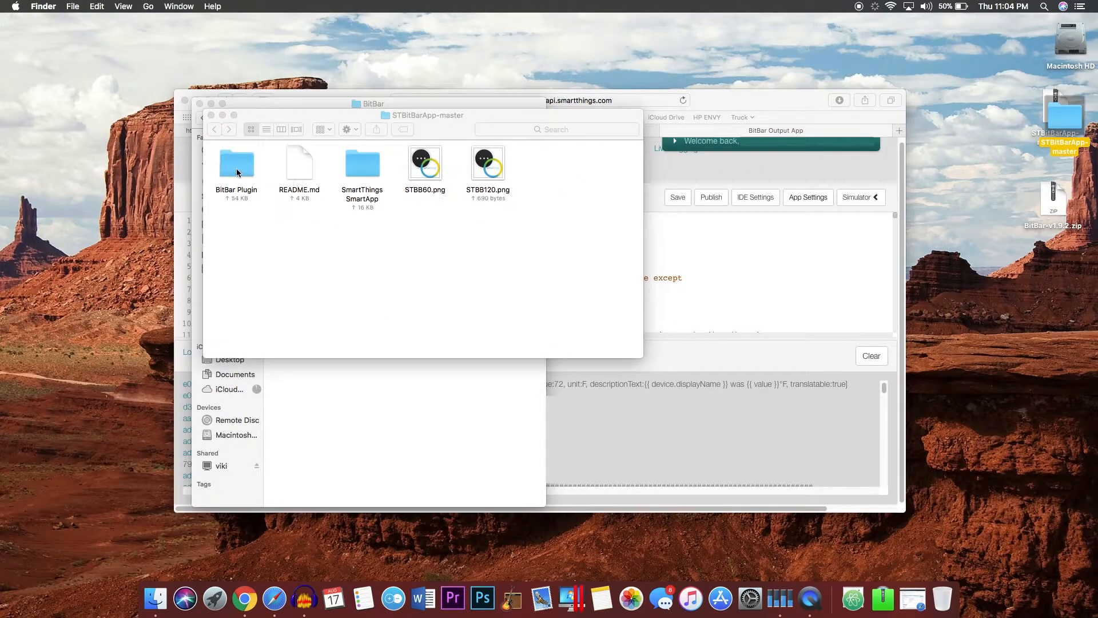
double_click(236, 163)
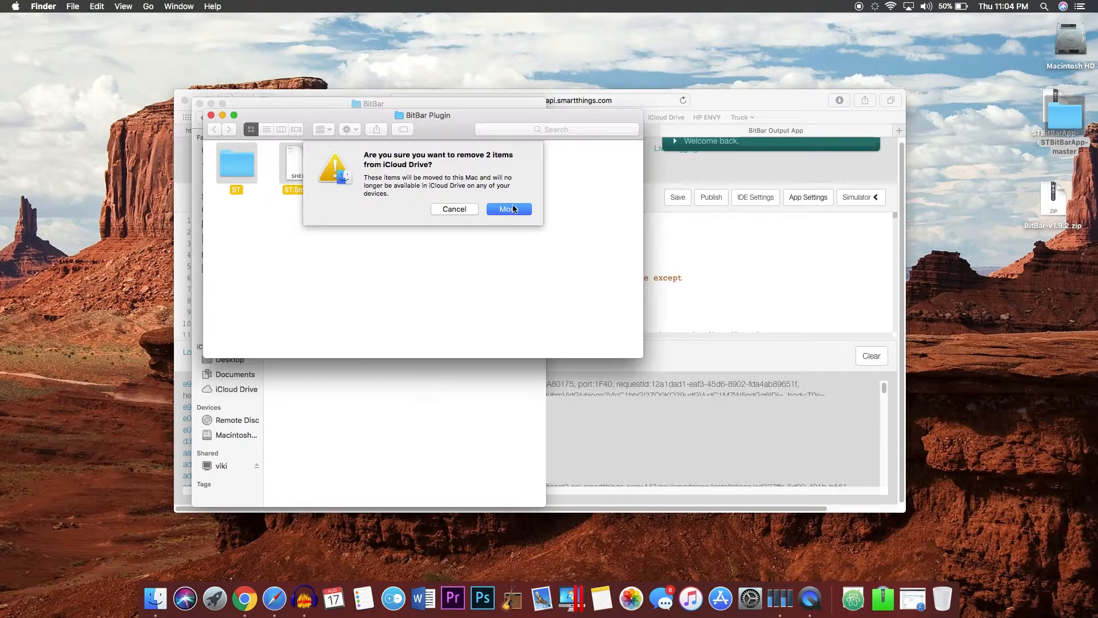
click(508, 208)
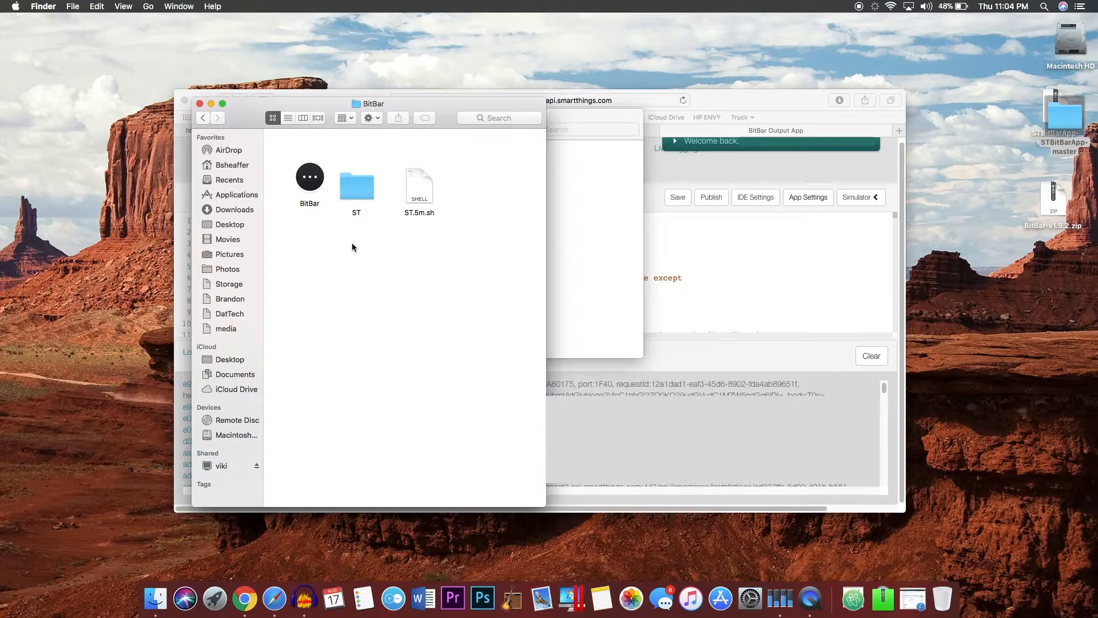
Open ST_Python_Logic.cfg from the ST folder with Atom
double_click(356, 185)
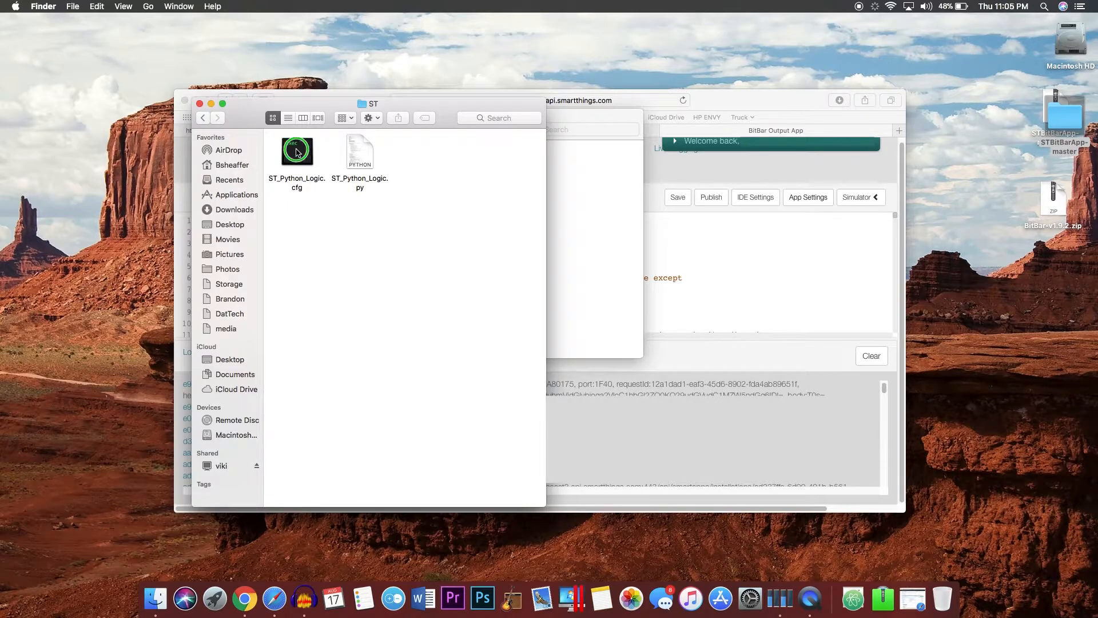
right_click(296, 151)
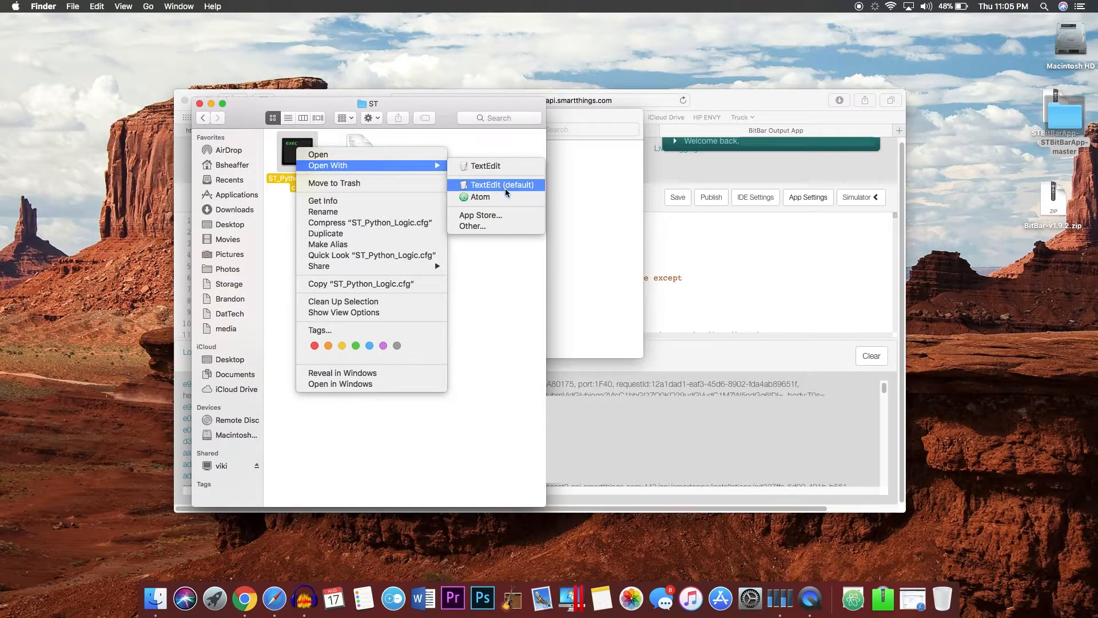
mouse_move(481, 196)
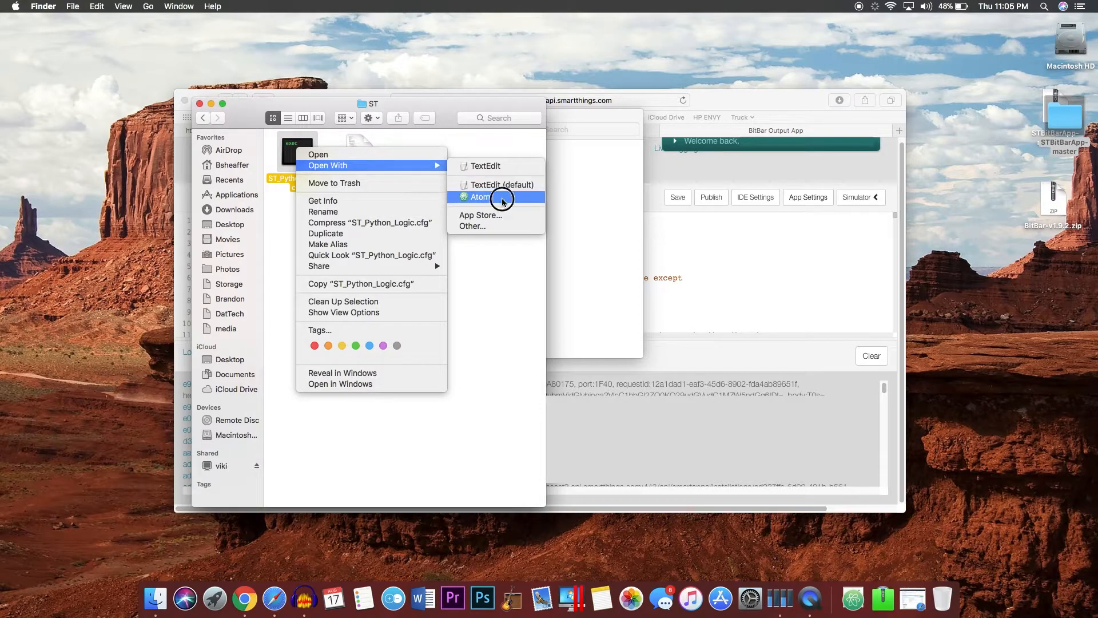
click(480, 196)
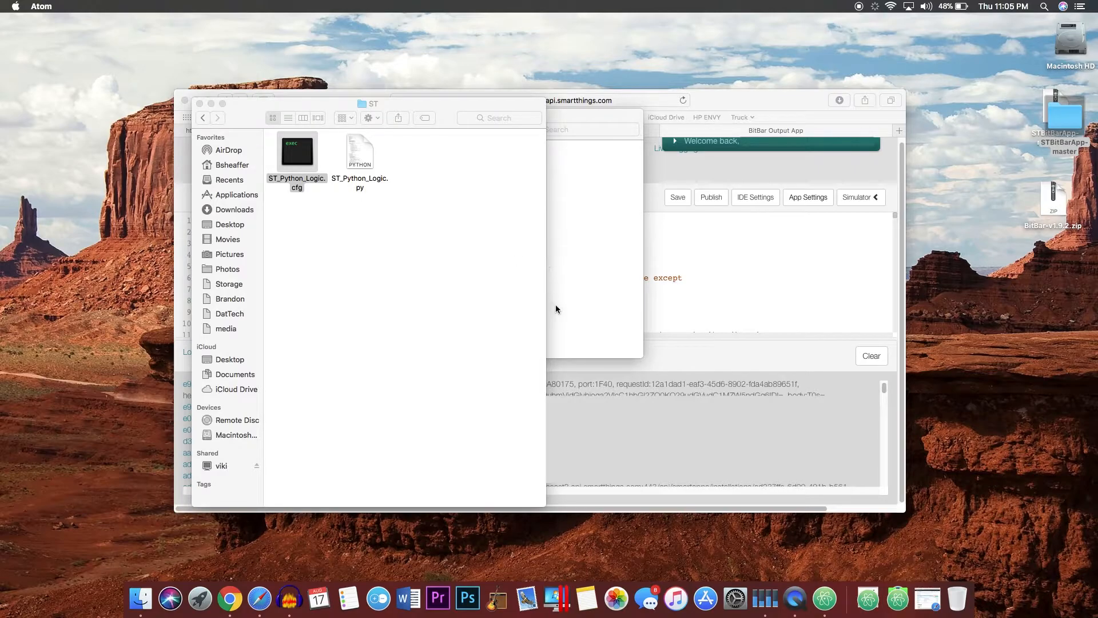
Edit the SmartApp URL and secret lines in ST_Python_Logic.cfg, then close Atom
double_click(297, 150)
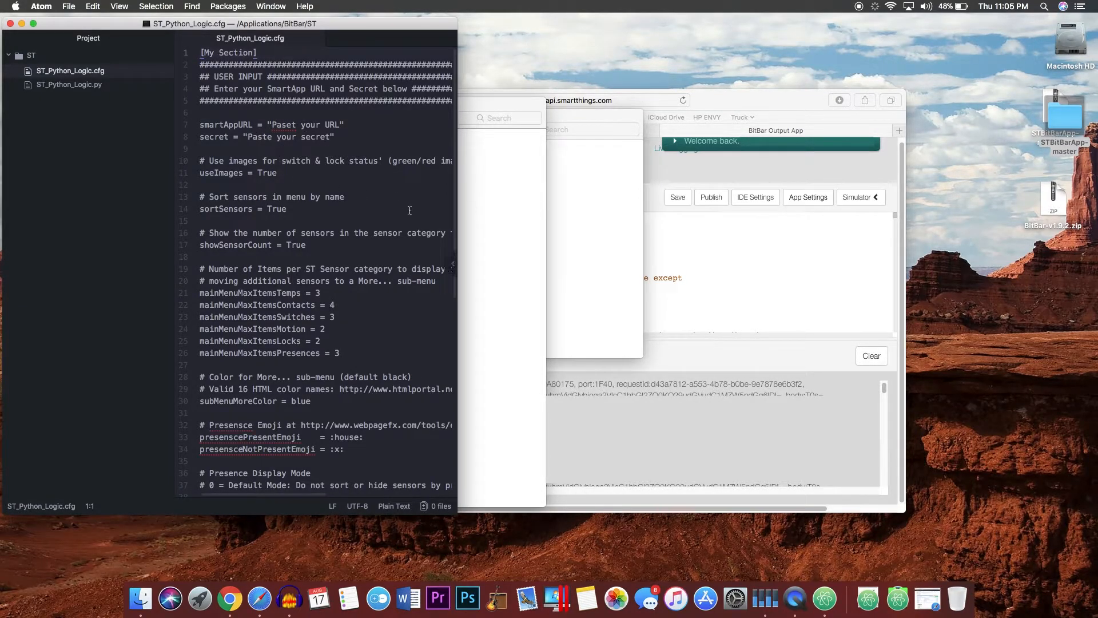
click(829, 102)
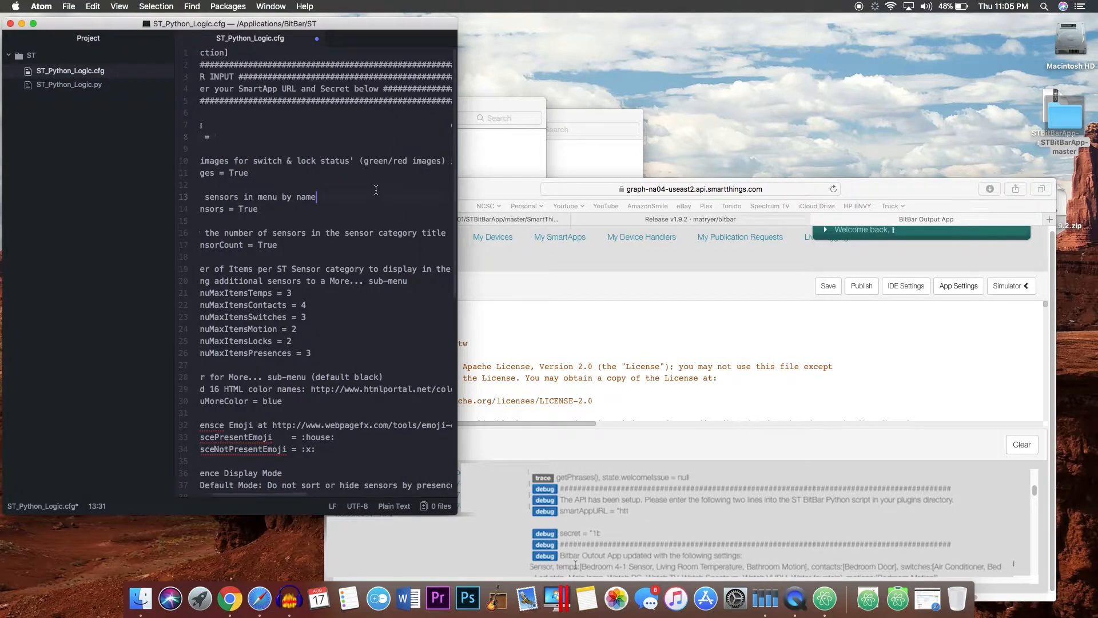
mouse_move(128, 54)
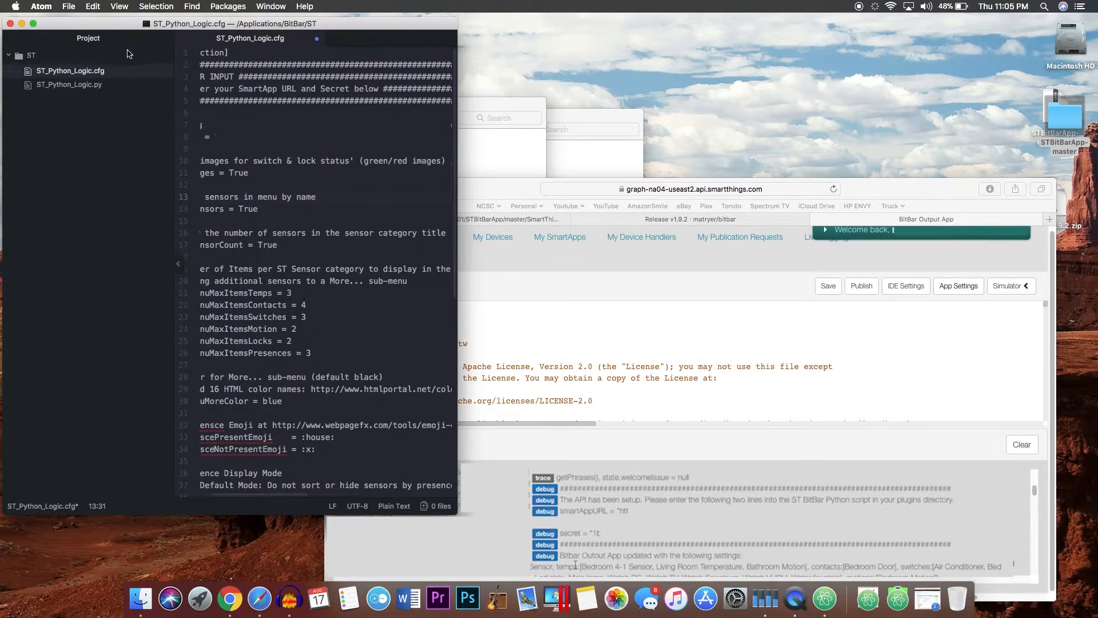
click(68, 6)
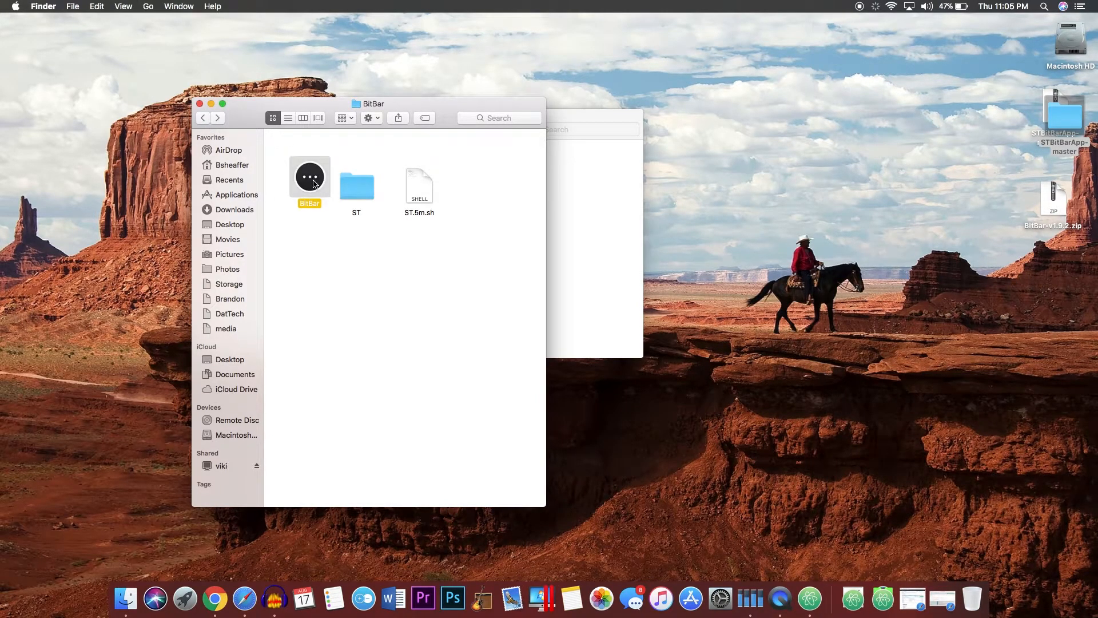
Launch BitBar.app past the security prompt and check the Bedroom 74° SmartThings menu
double_click(310, 177)
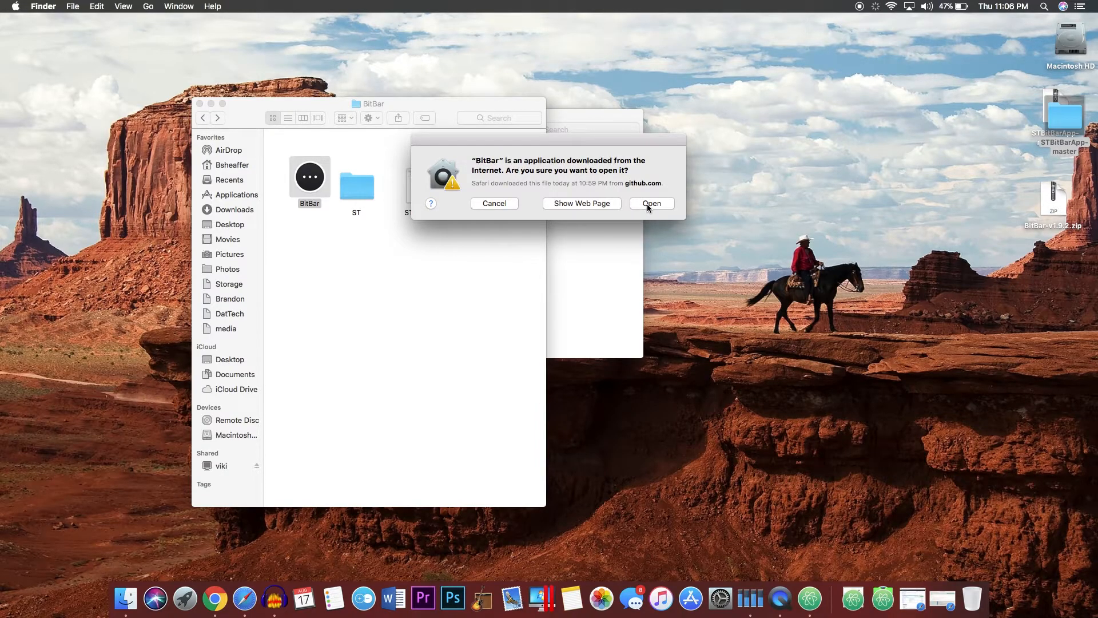
click(650, 203)
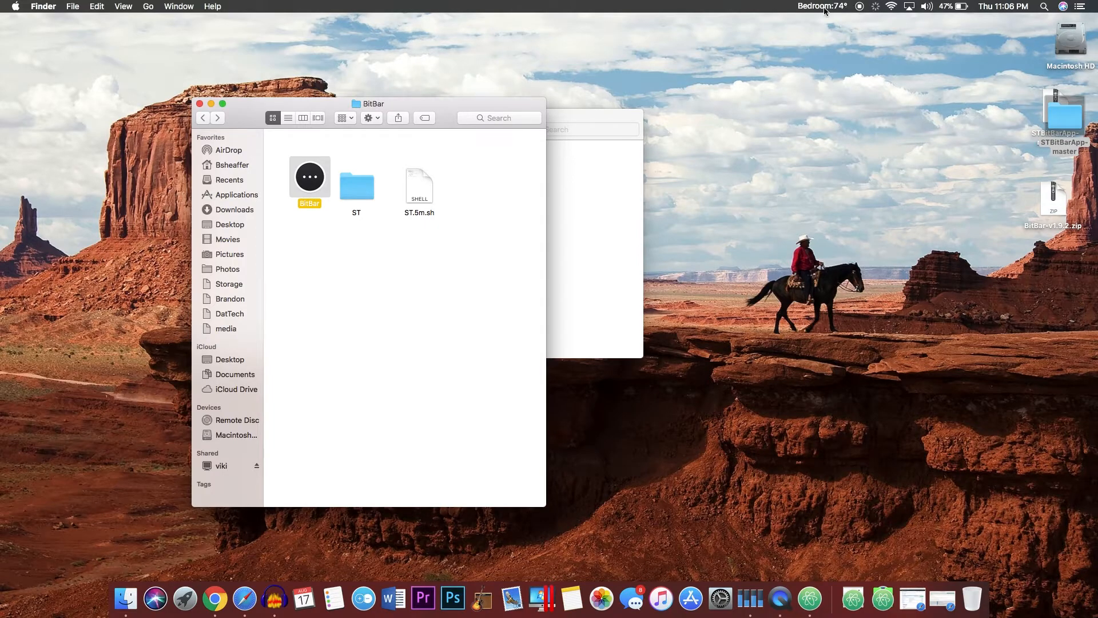
click(821, 7)
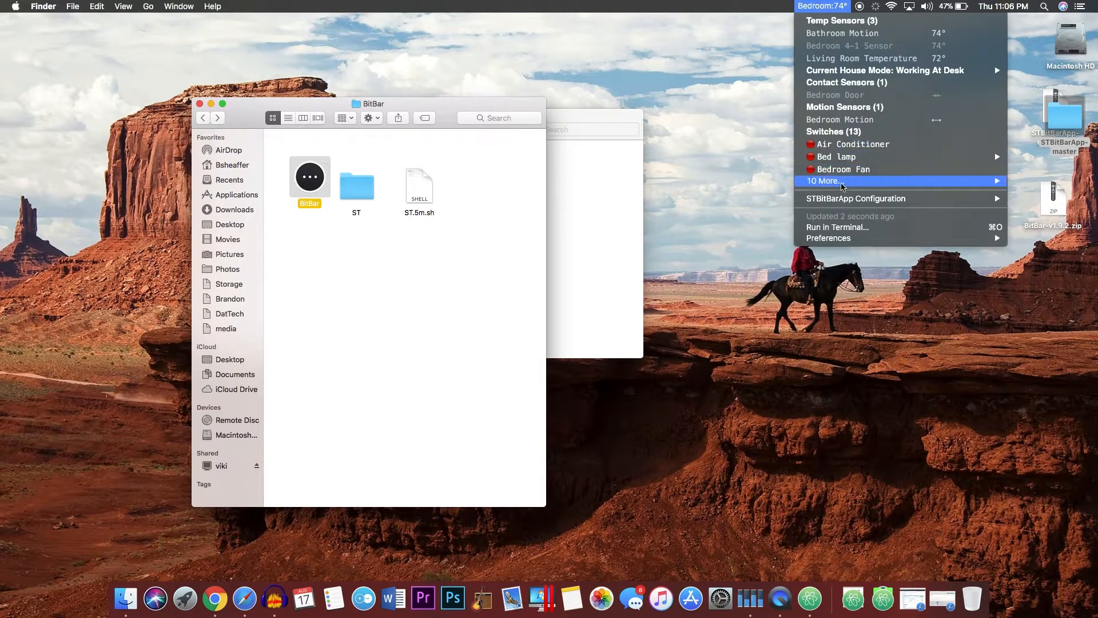
mouse_move(847, 168)
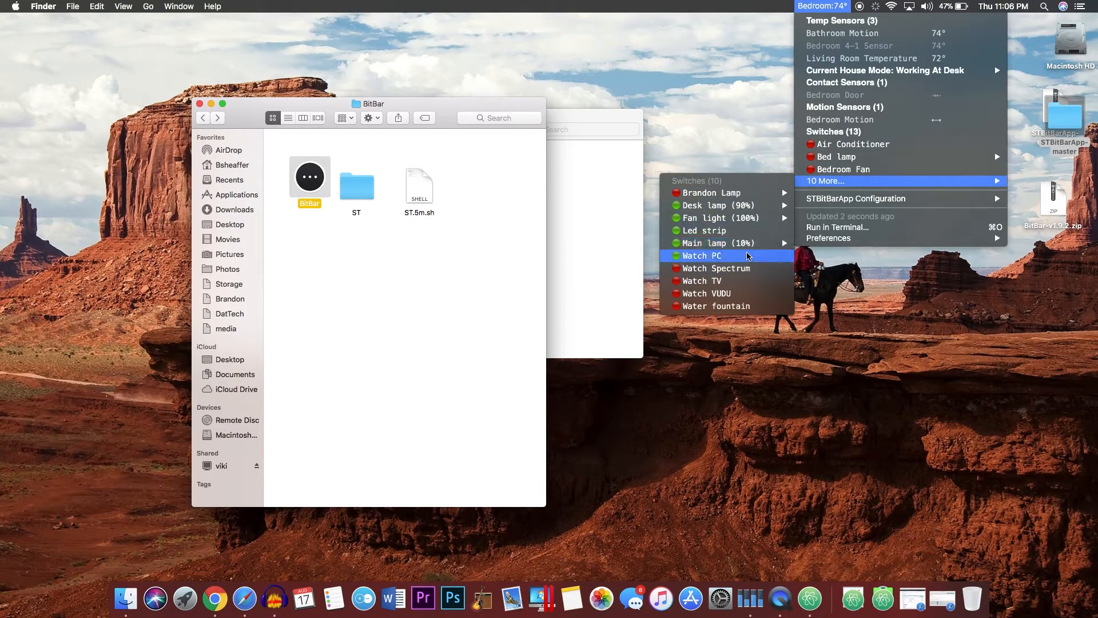
mouse_move(843, 97)
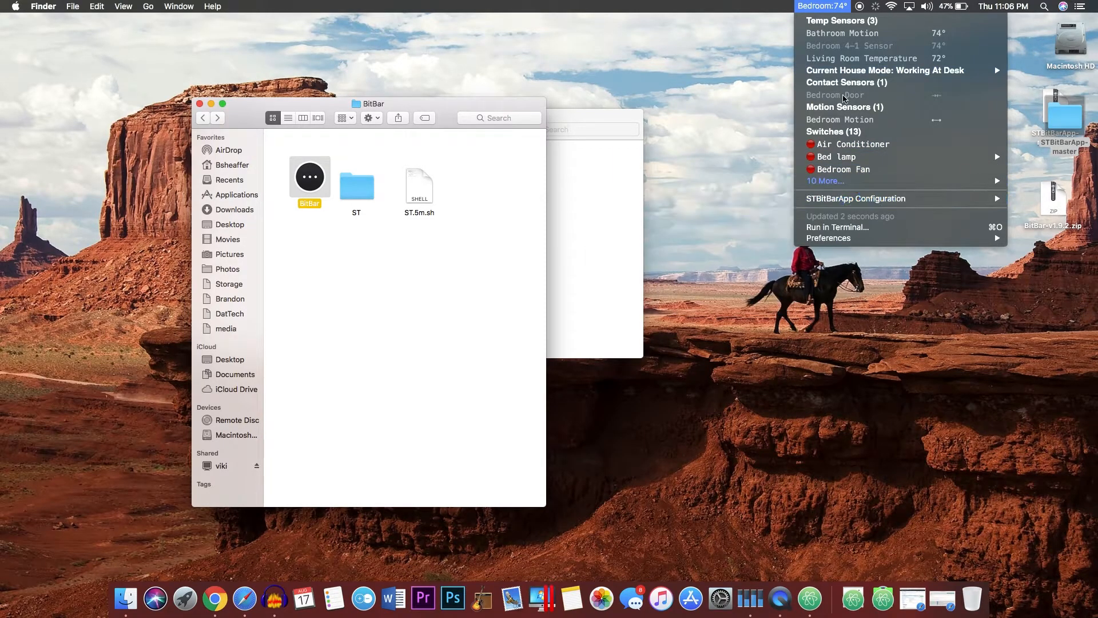
mouse_move(844, 283)
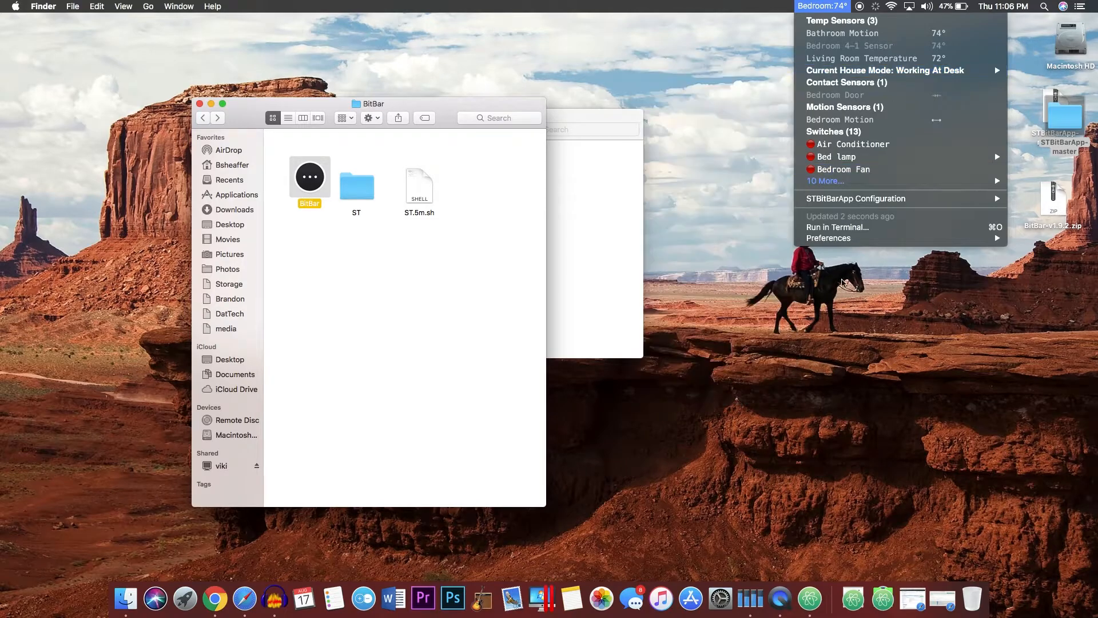
click(721, 390)
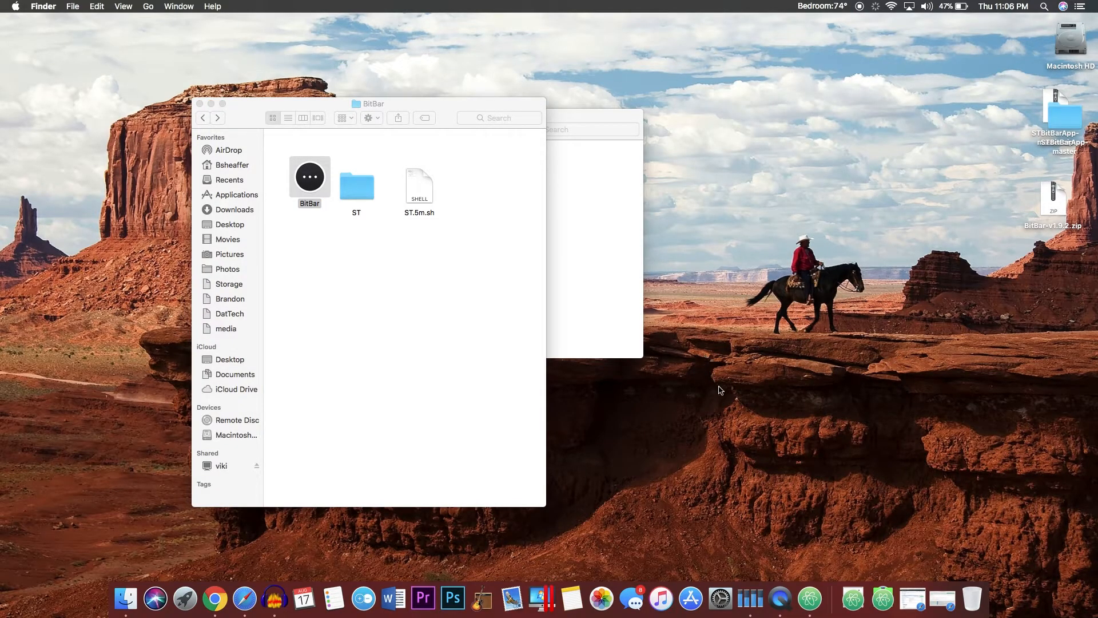
mouse_move(721, 598)
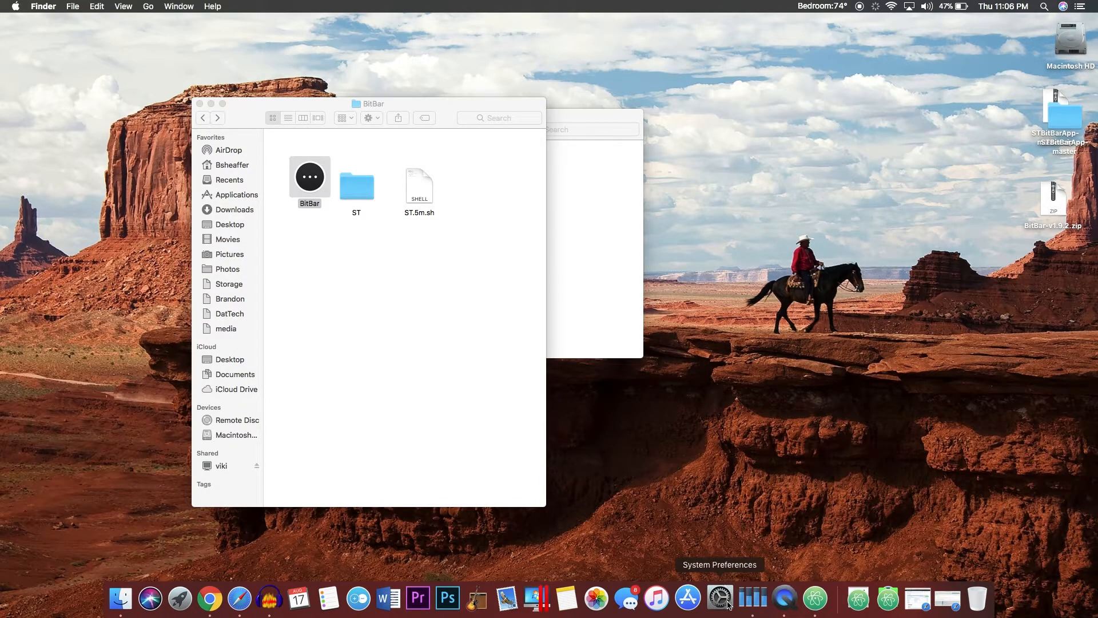
Remove the old BitBar entry from Users & Groups Login Items
click(721, 599)
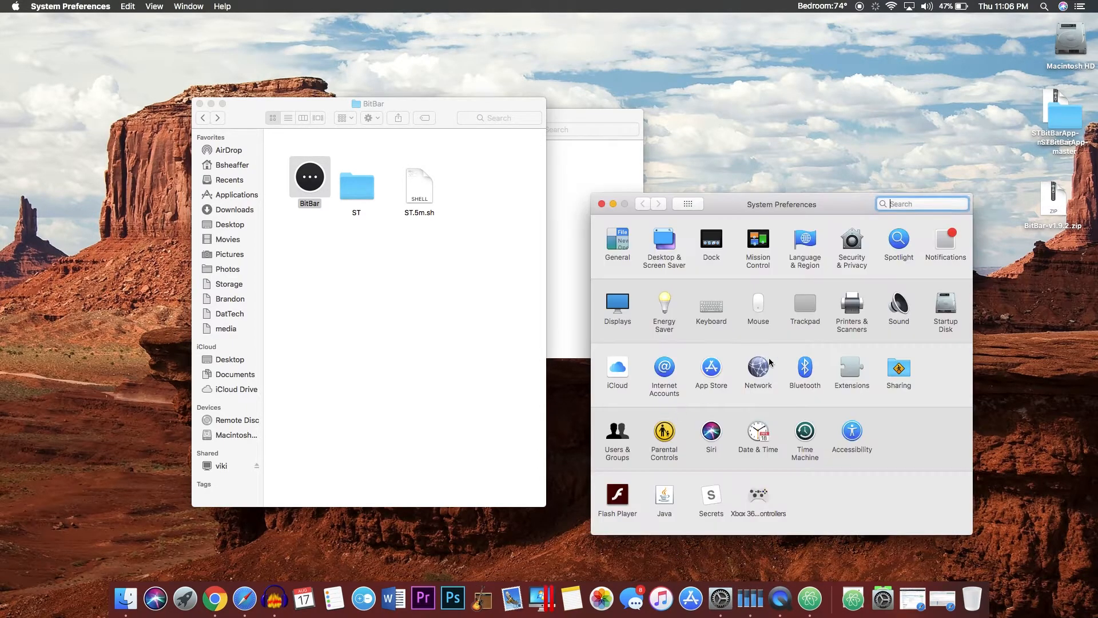
mouse_move(617, 434)
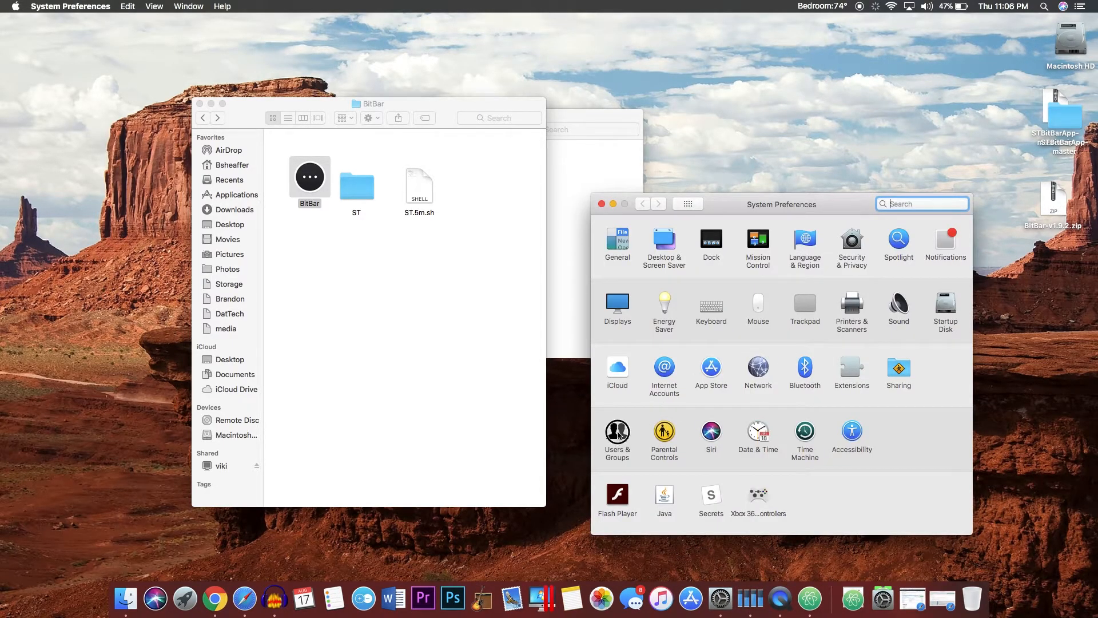
click(618, 434)
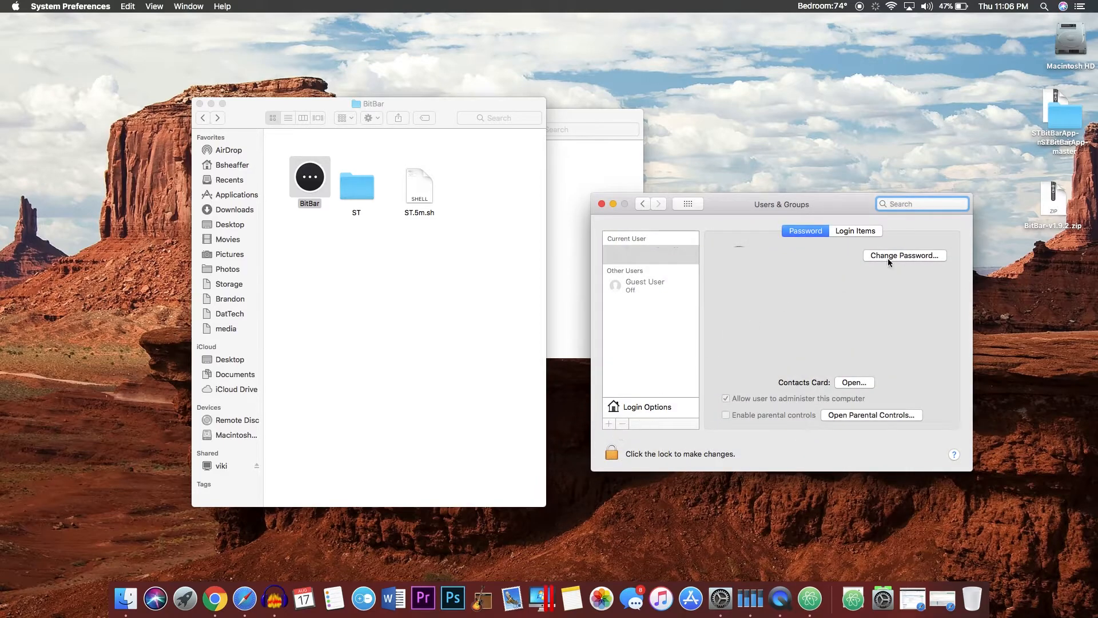
click(855, 231)
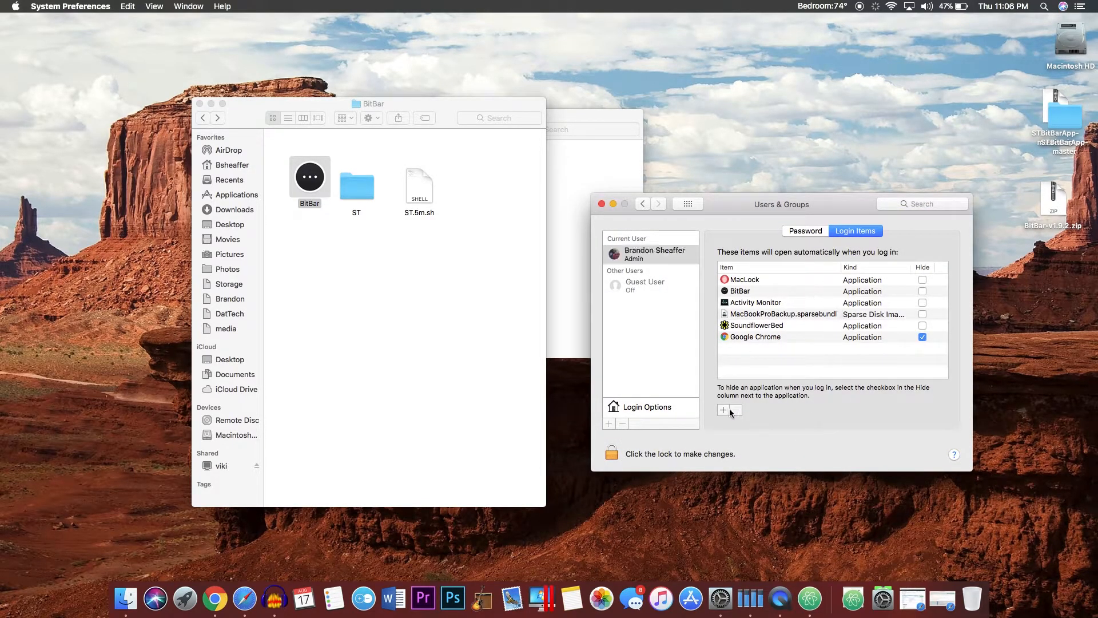
click(735, 411)
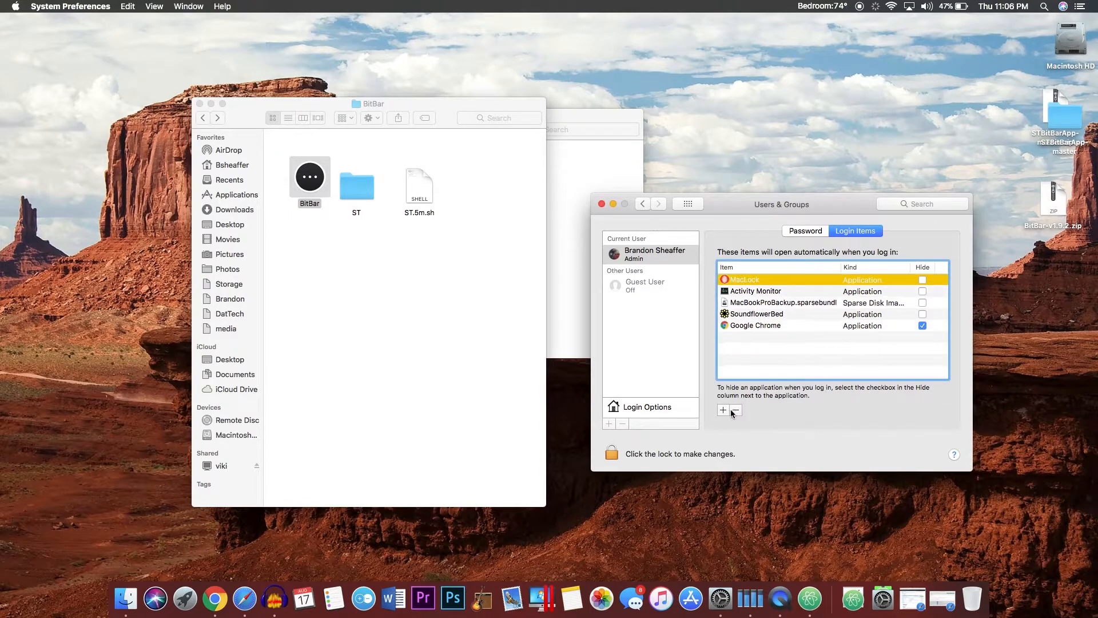
Add Applications/BitBar/BitBar as a login item and recheck the SmartThings menu
click(723, 411)
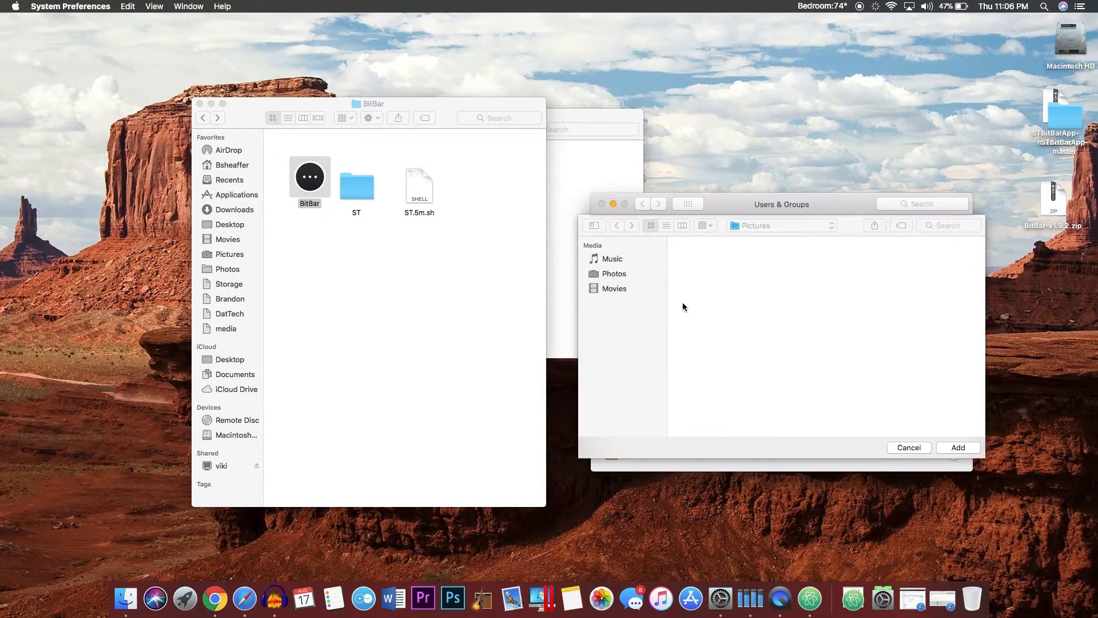
click(622, 287)
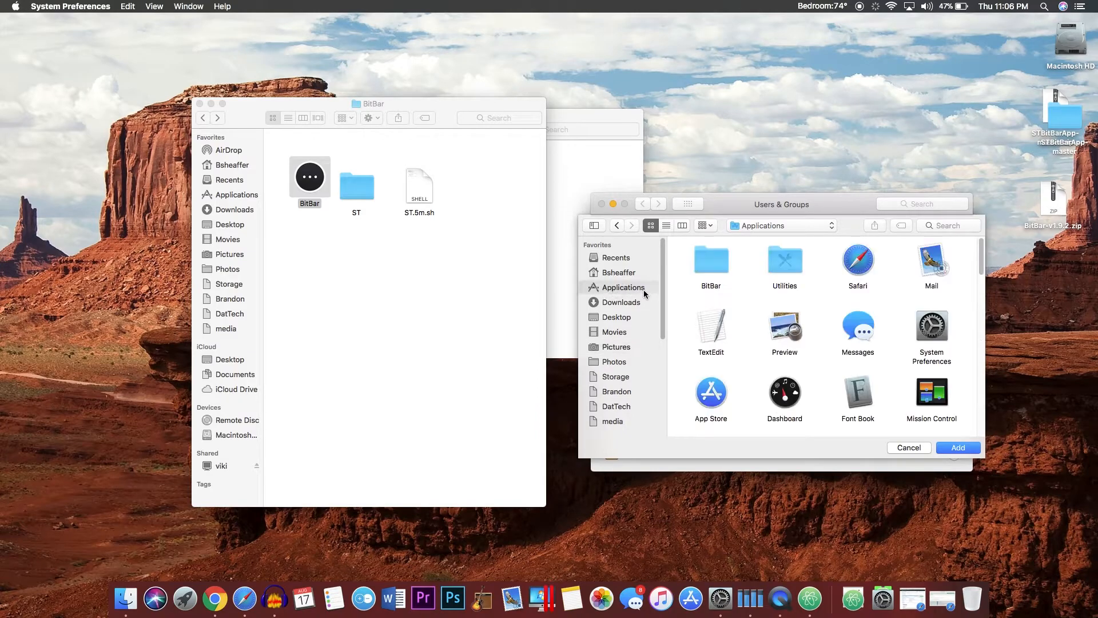
double_click(711, 259)
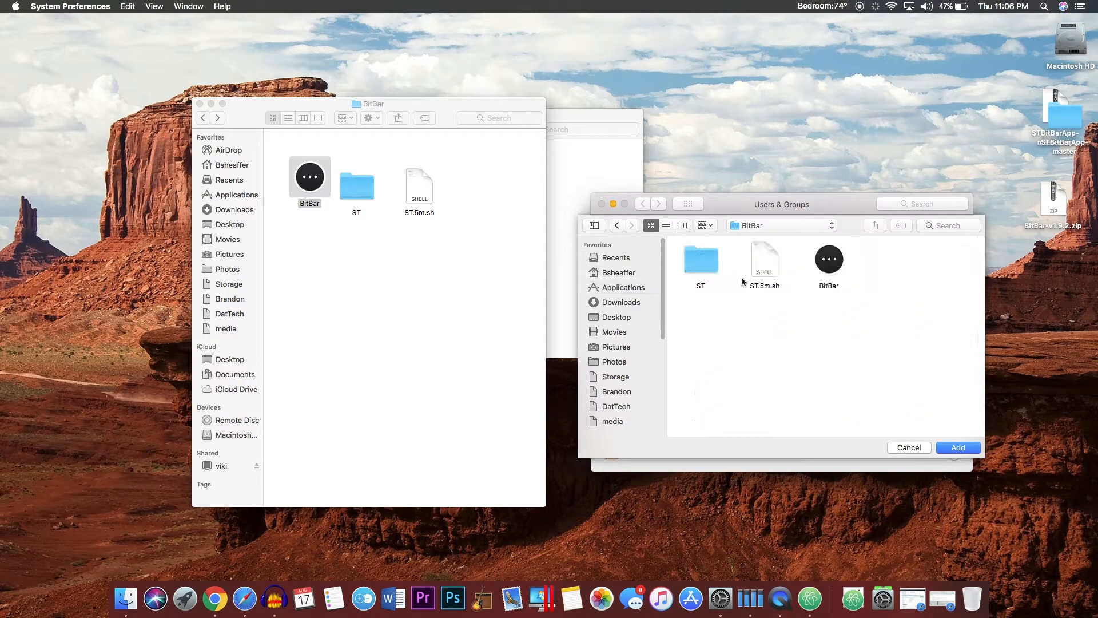
click(908, 447)
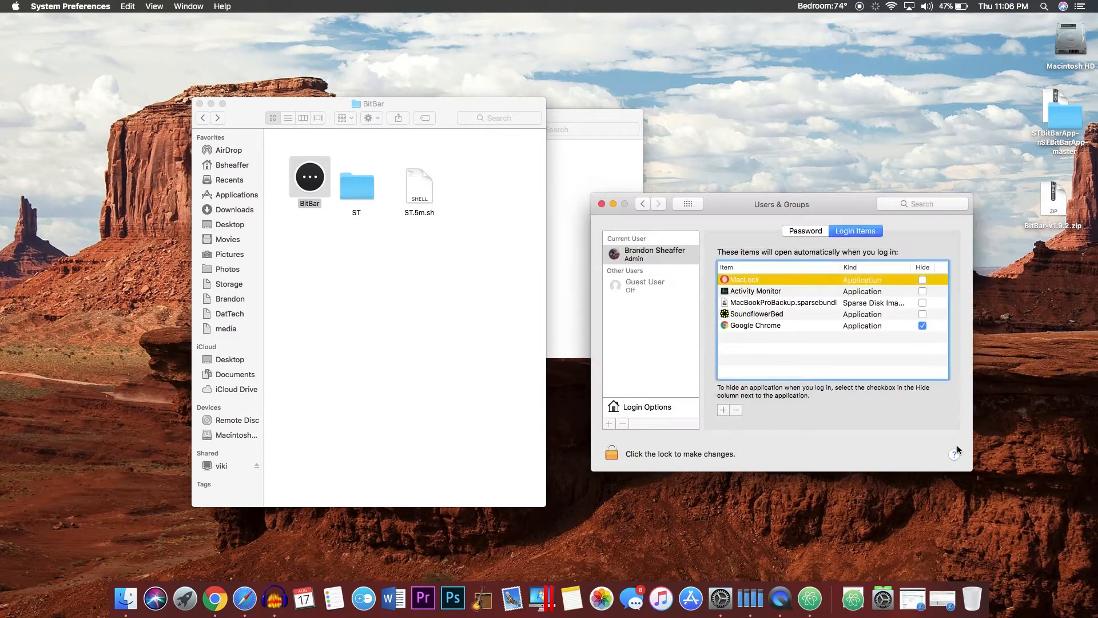
click(723, 410)
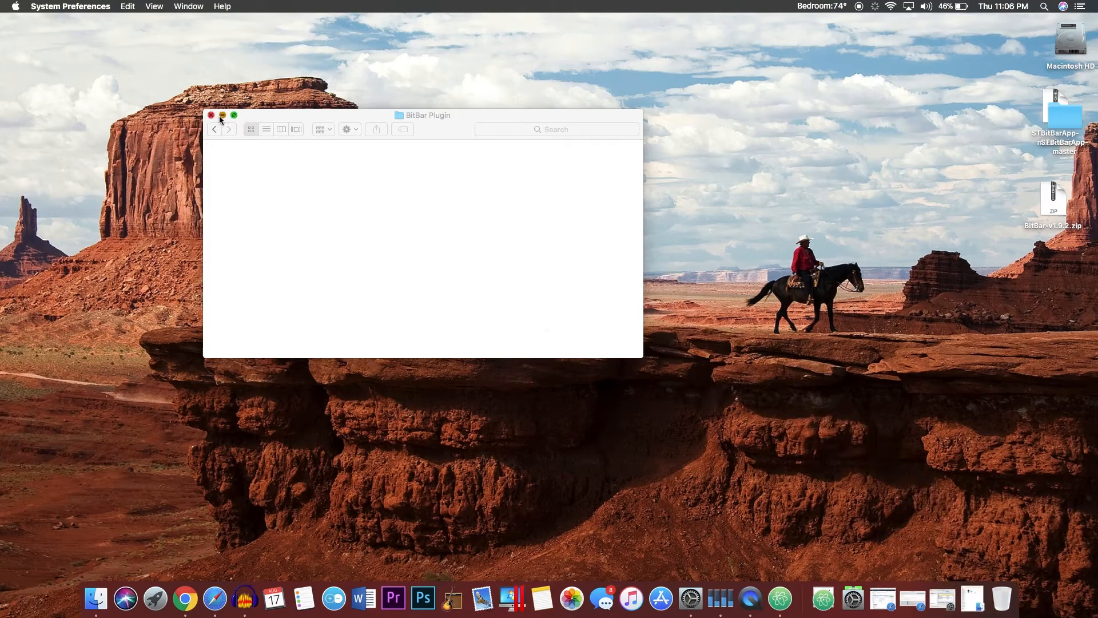
click(820, 6)
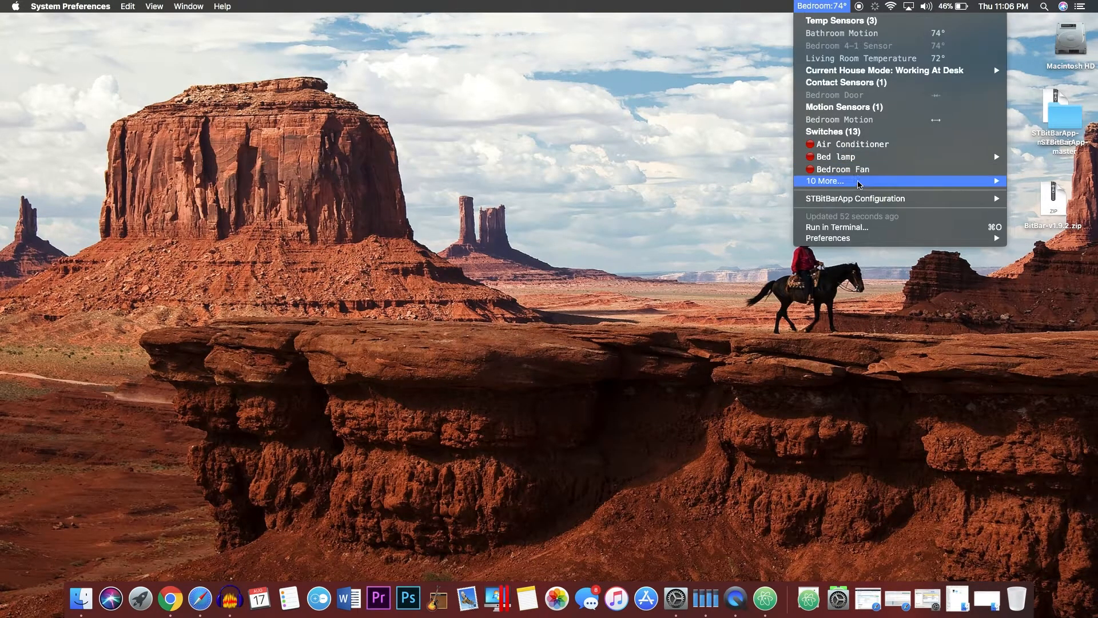